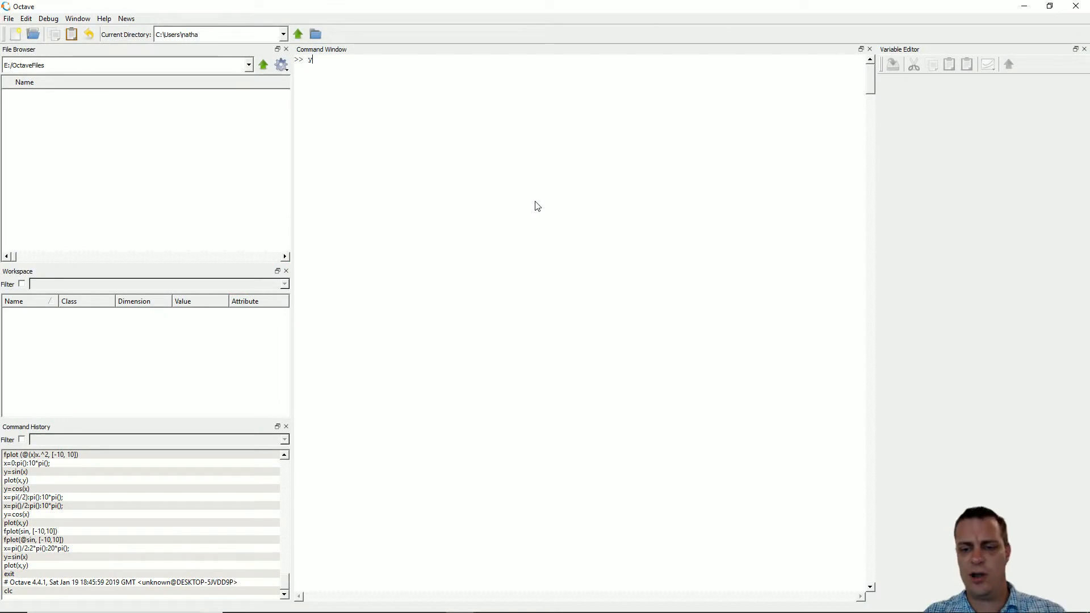
- Enter y=x^2 before x exists, getting an undefined-variable error
text(=x^2)
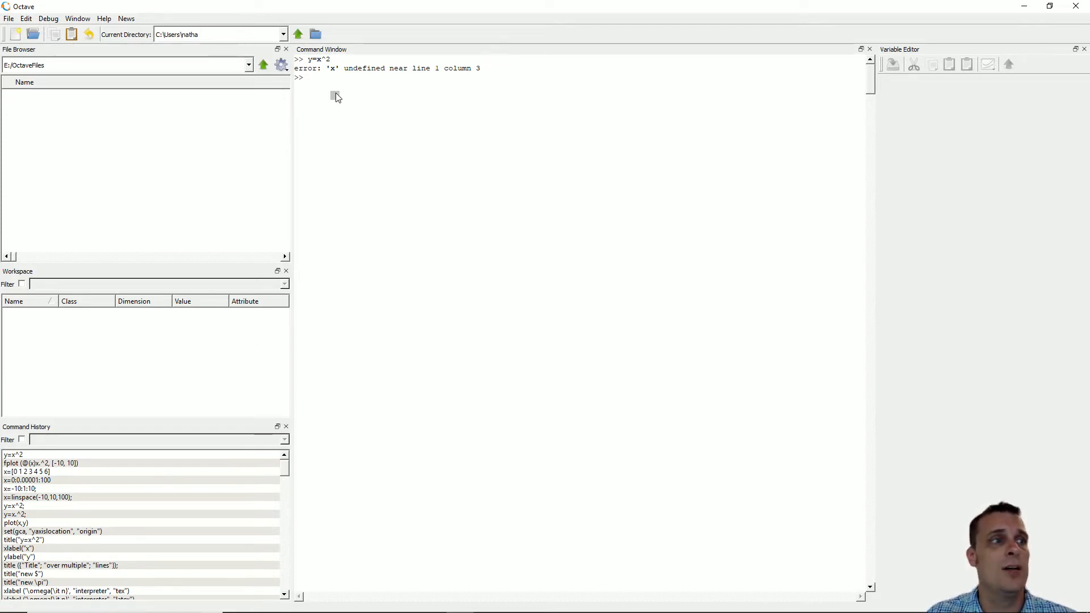
mouse_move(271, 290)
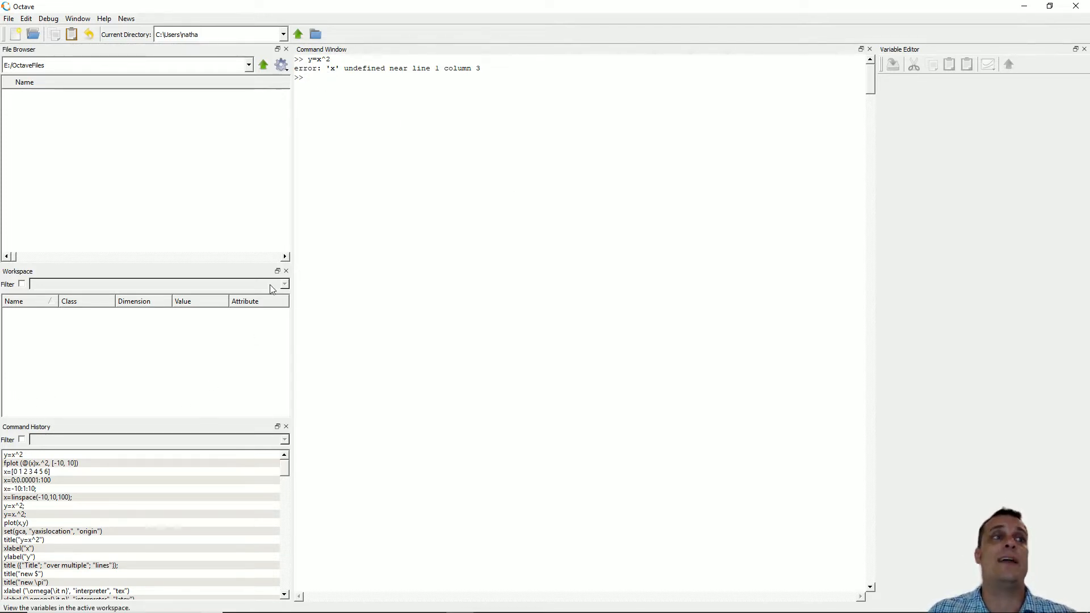
- Bring fplot(@(x)x.^2, [-10, 10]) from the Command History to the prompt
right_click(40, 463)
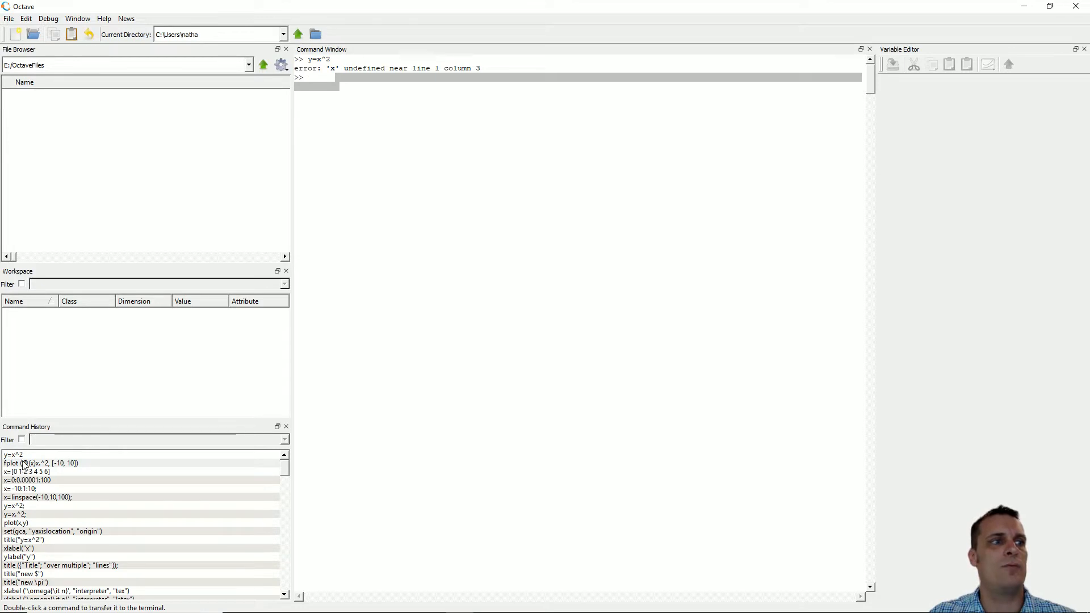
right_click(305, 77)
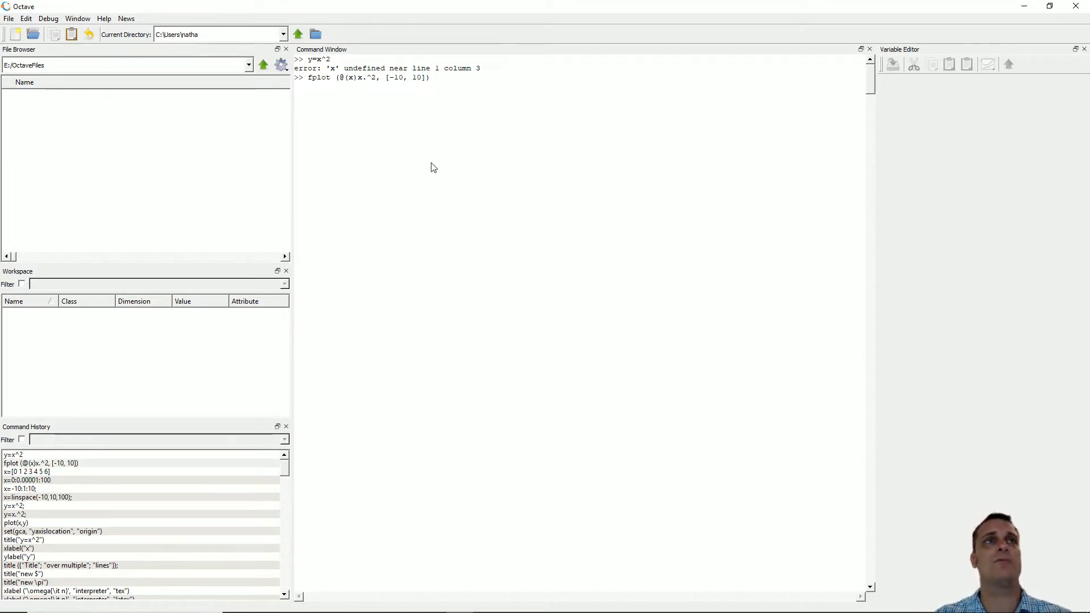
mouse_move(341, 85)
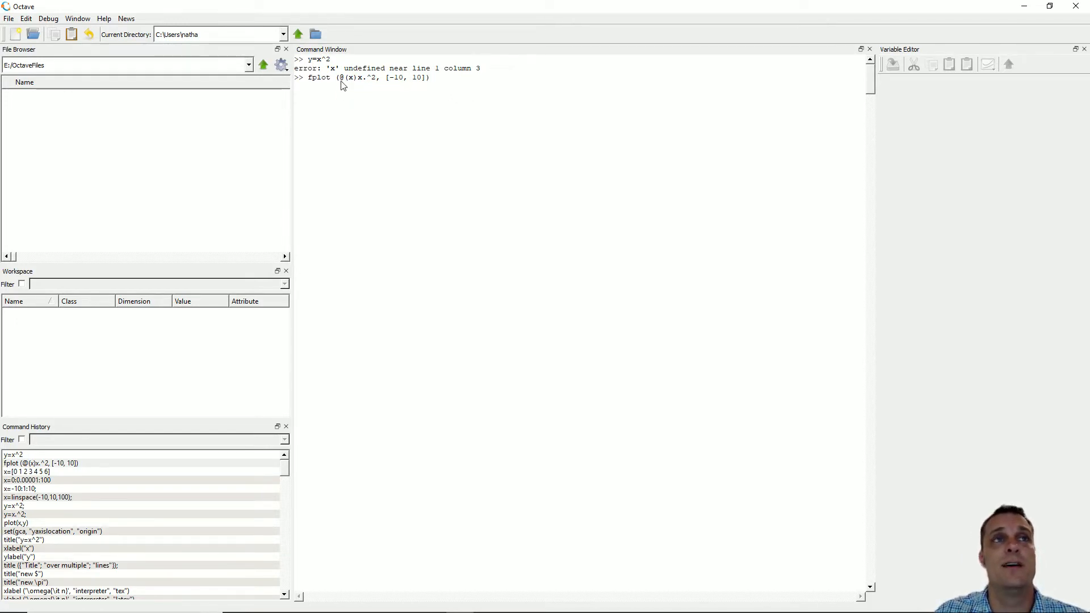
mouse_move(346, 83)
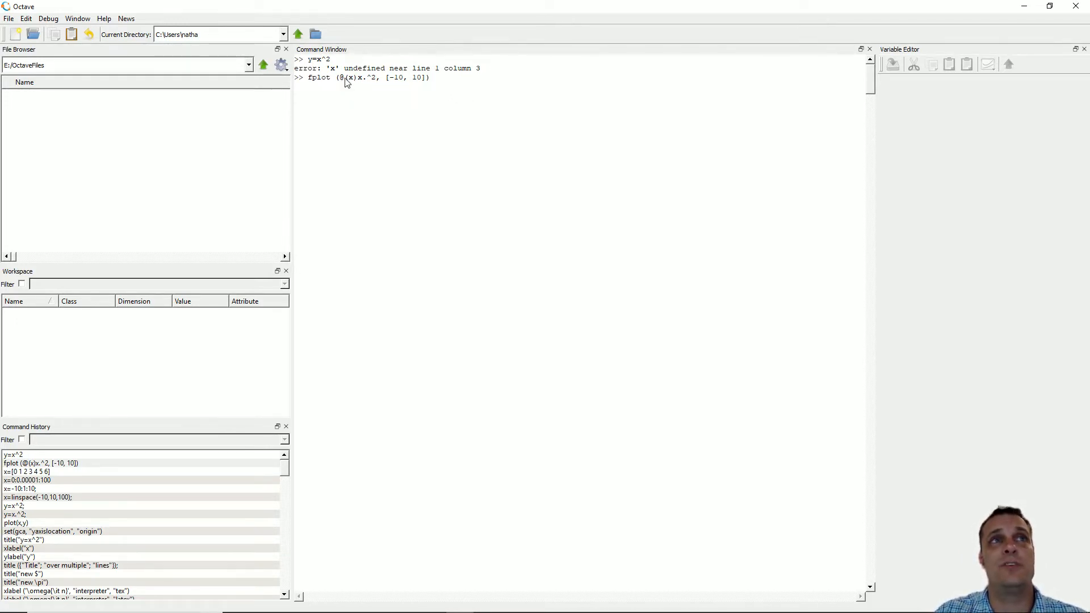
mouse_move(372, 83)
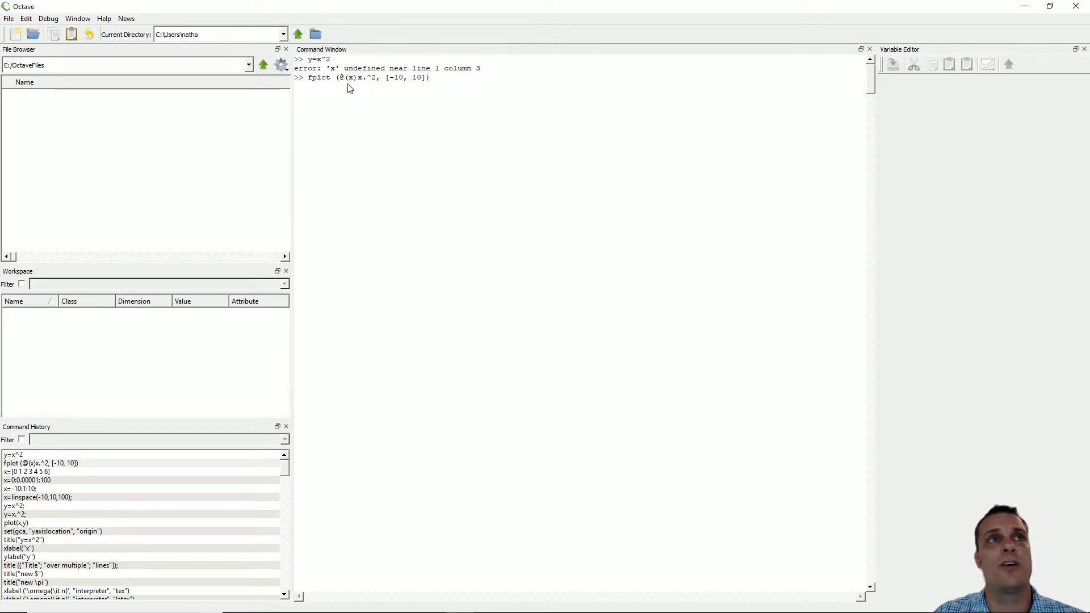
mouse_move(354, 79)
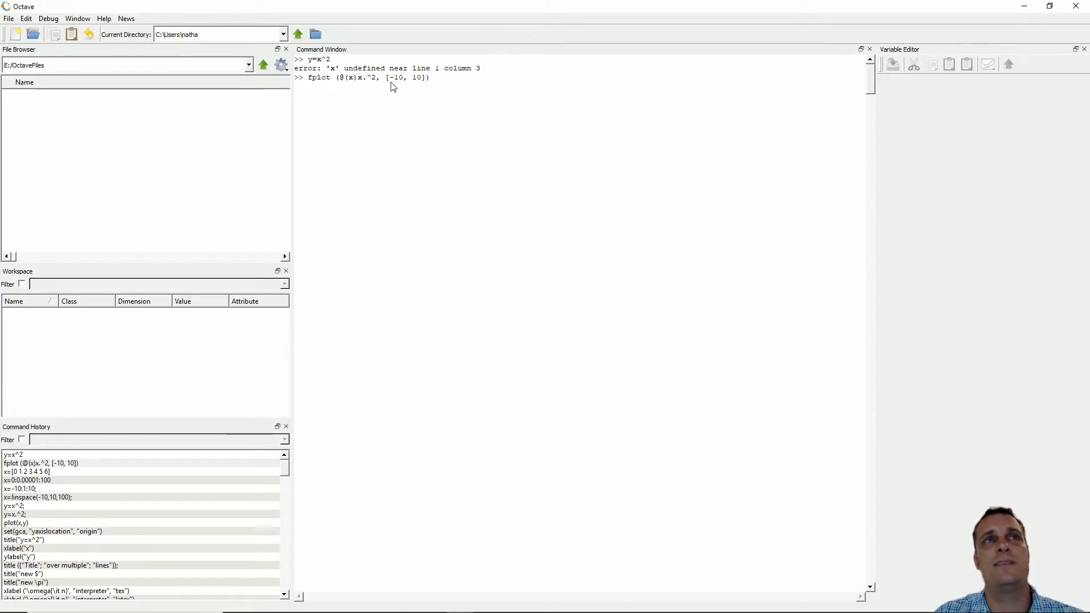
mouse_move(429, 83)
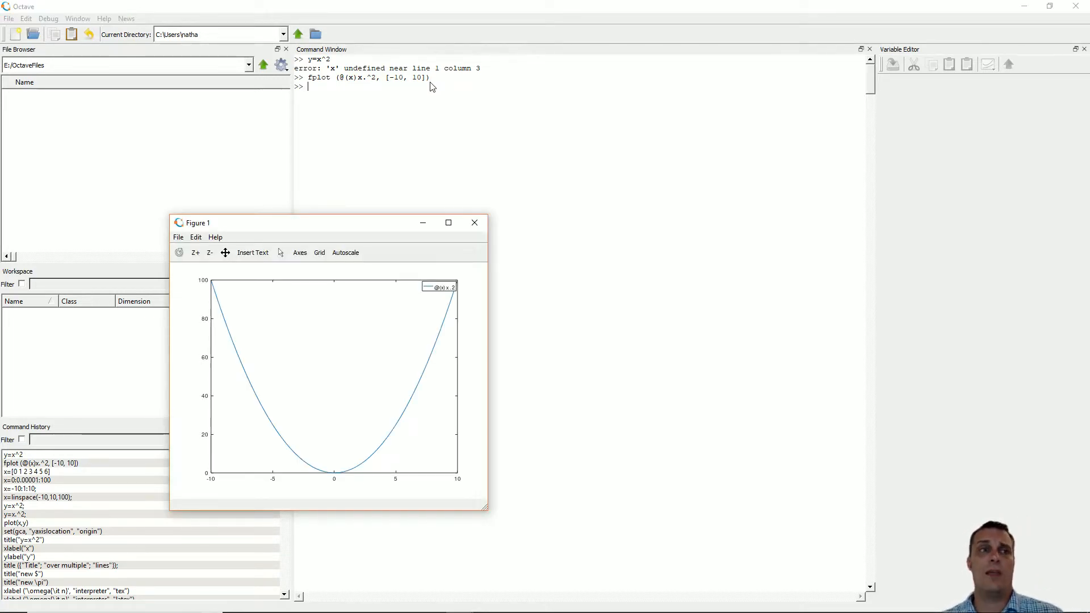
mouse_move(444, 320)
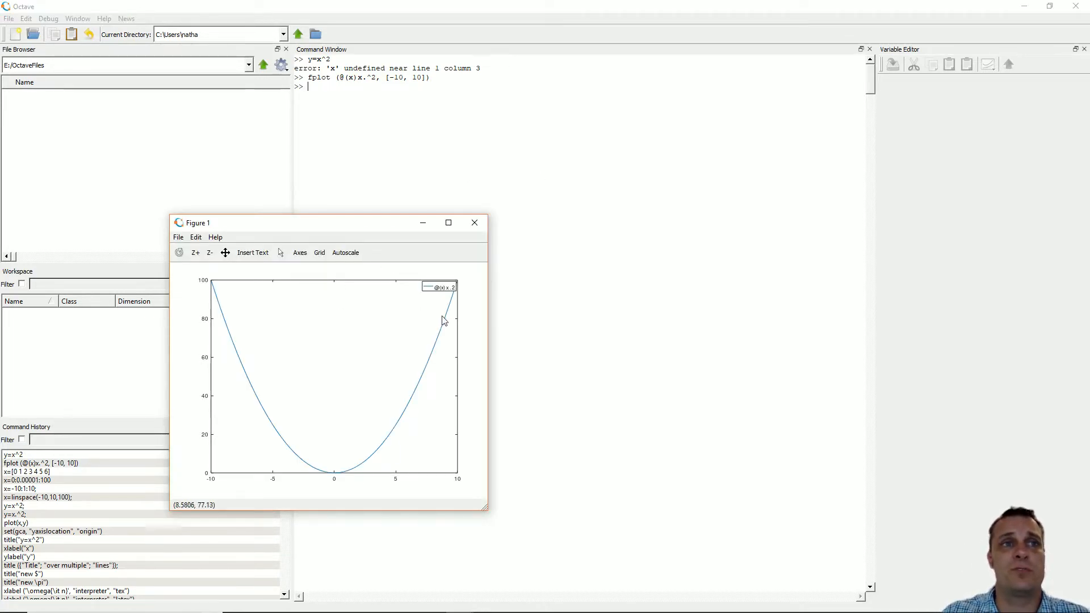
mouse_move(435, 371)
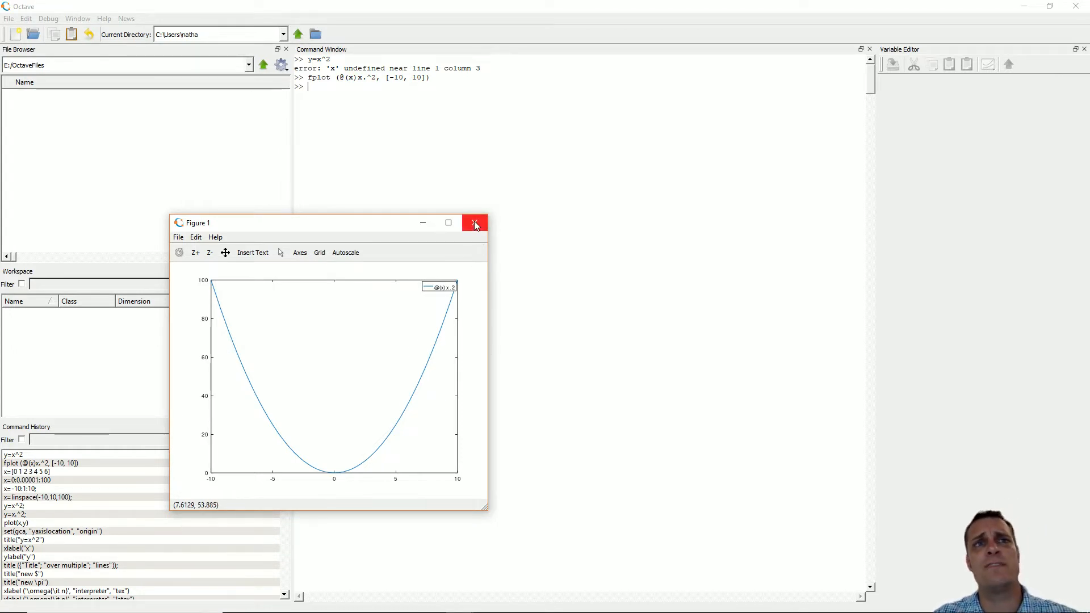
mouse_move(475, 224)
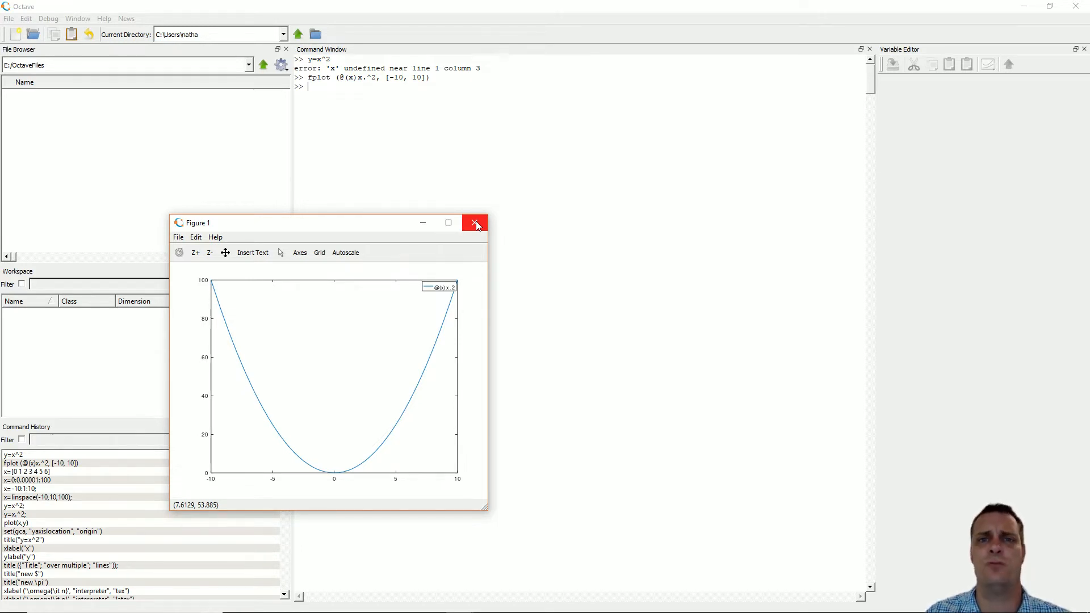
- Close the Figure 1 window showing the parabola from -10 to 10
click(476, 223)
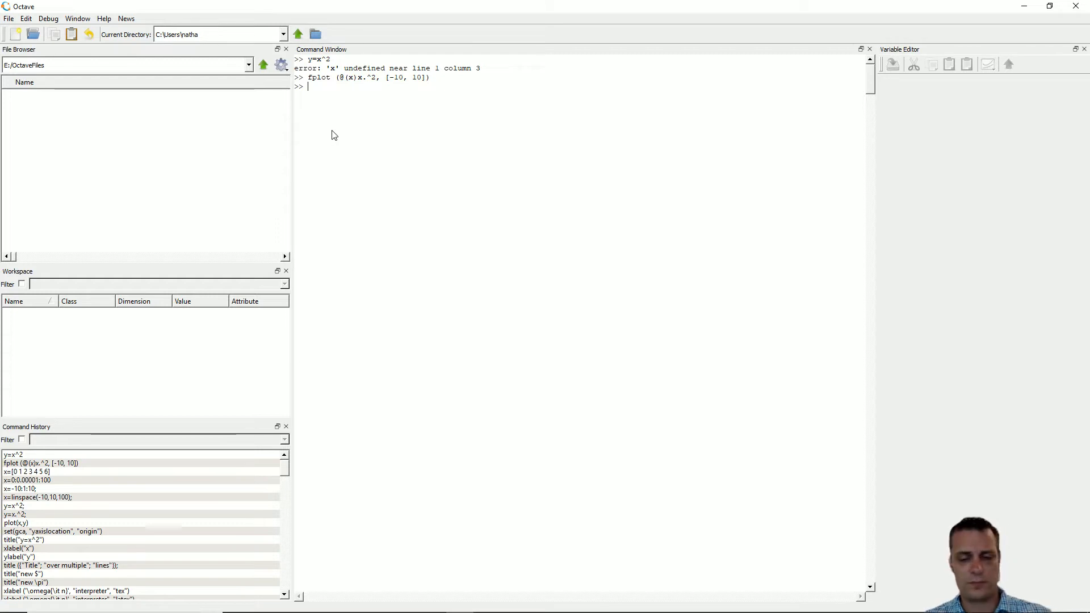
- Define x as the vector [0 1 2 3 4 5]
text(x=)
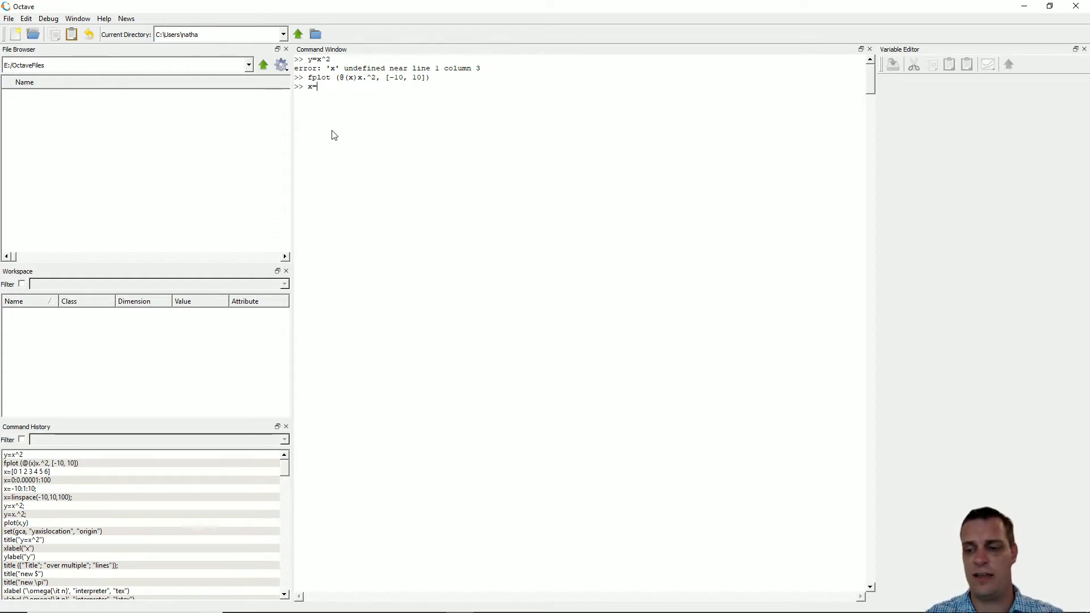
text([0 1 2 3 4 5)
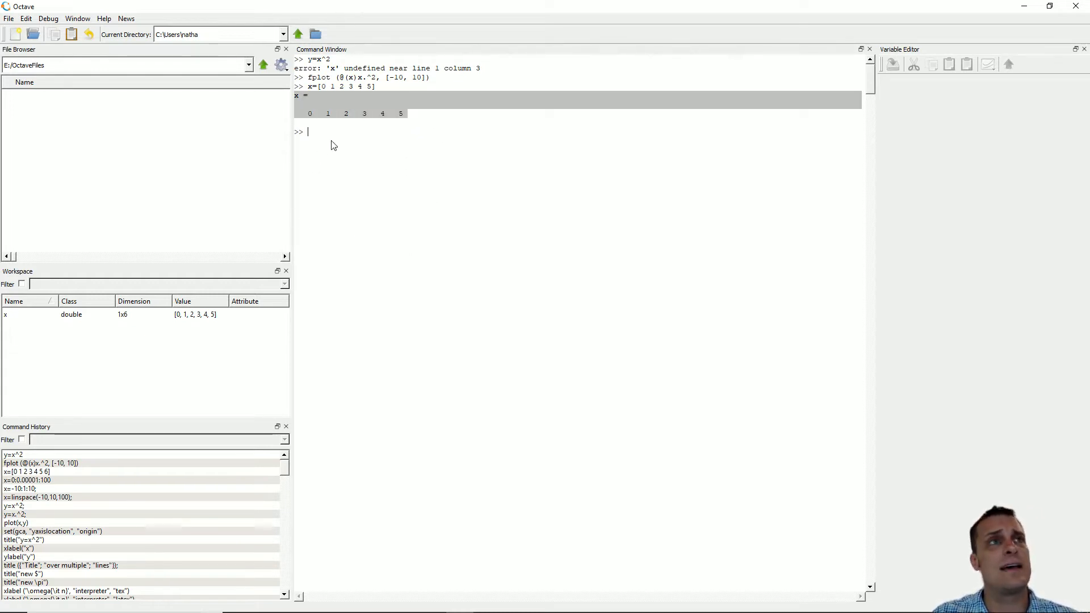
mouse_move(373, 97)
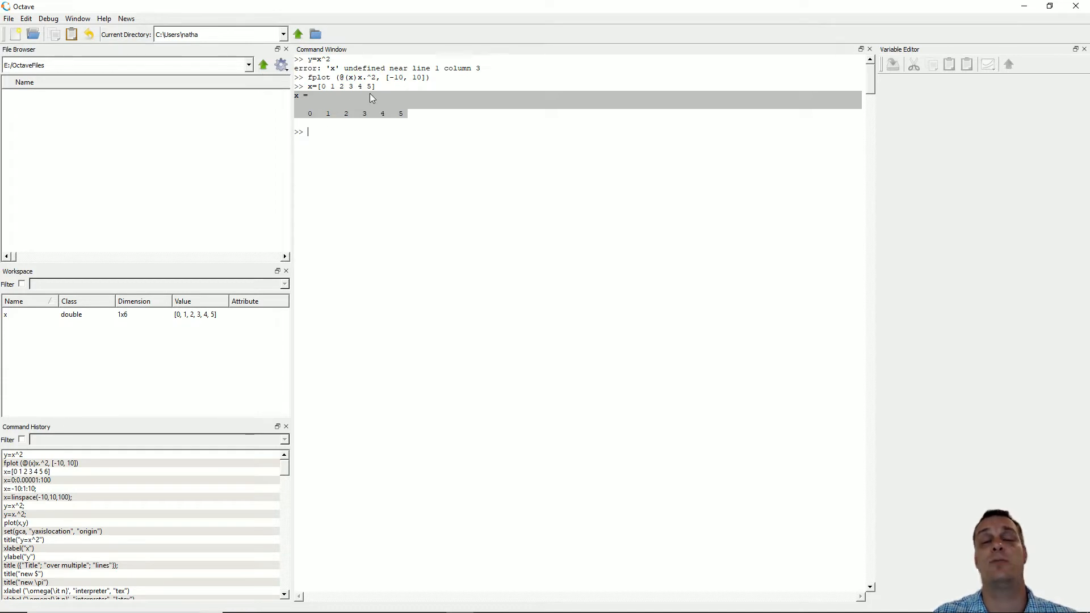
mouse_move(332, 127)
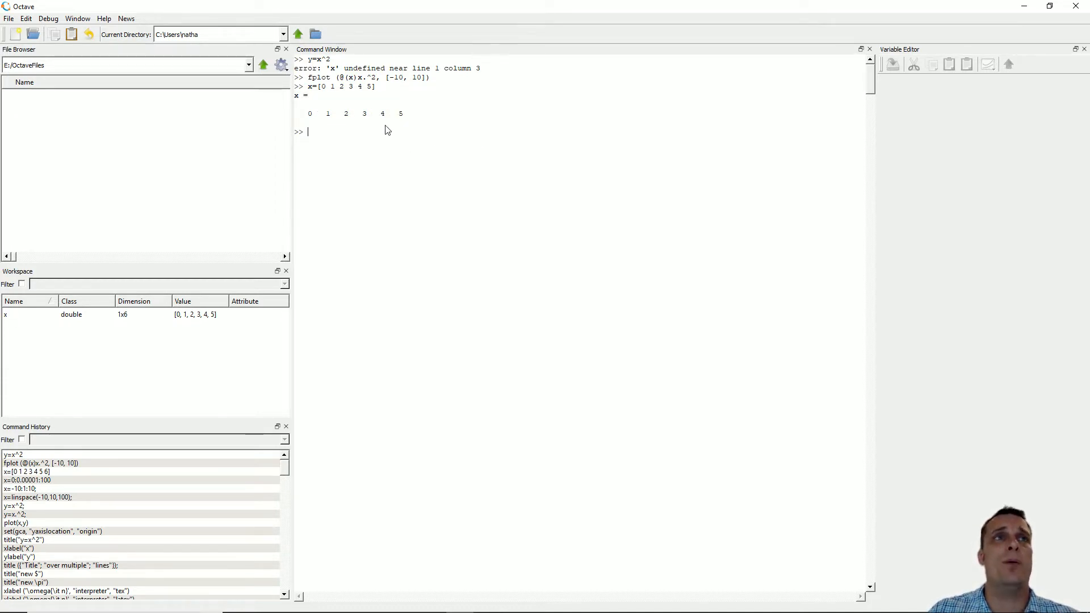
mouse_move(466, 175)
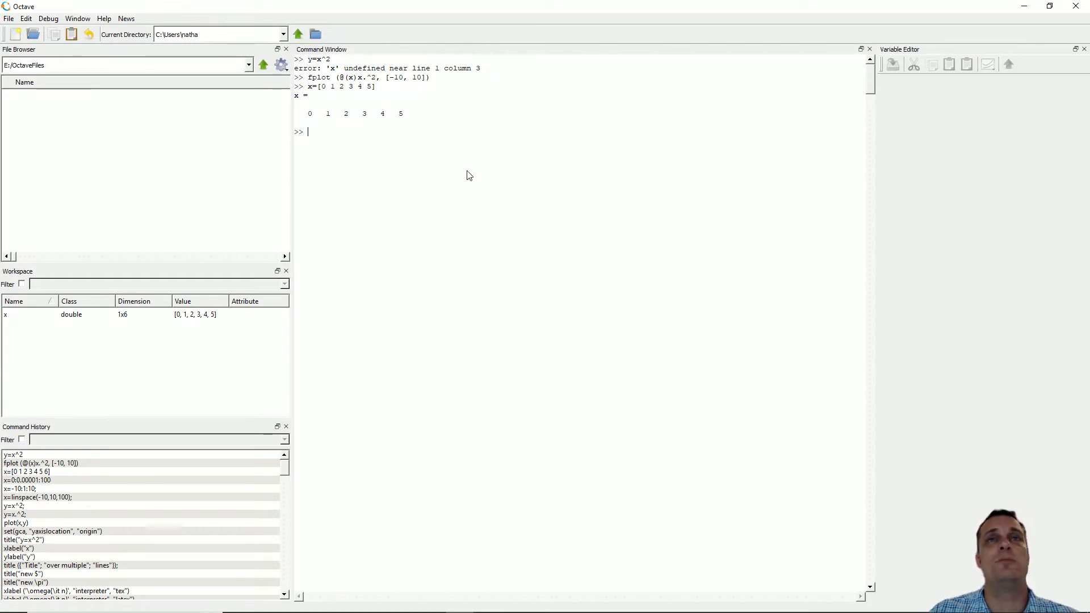
mouse_move(405, 117)
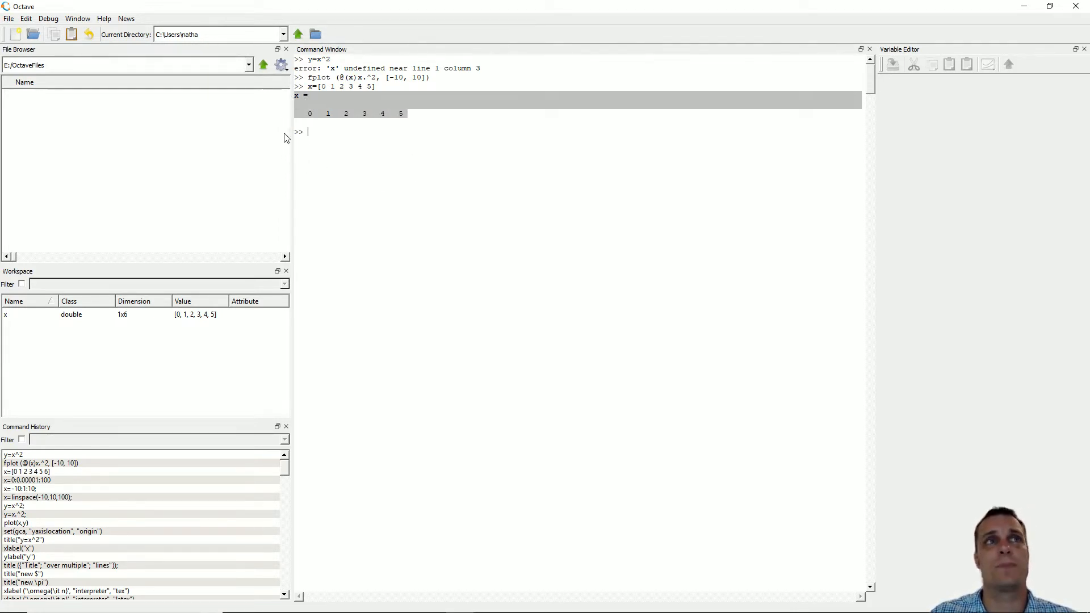
mouse_move(341, 128)
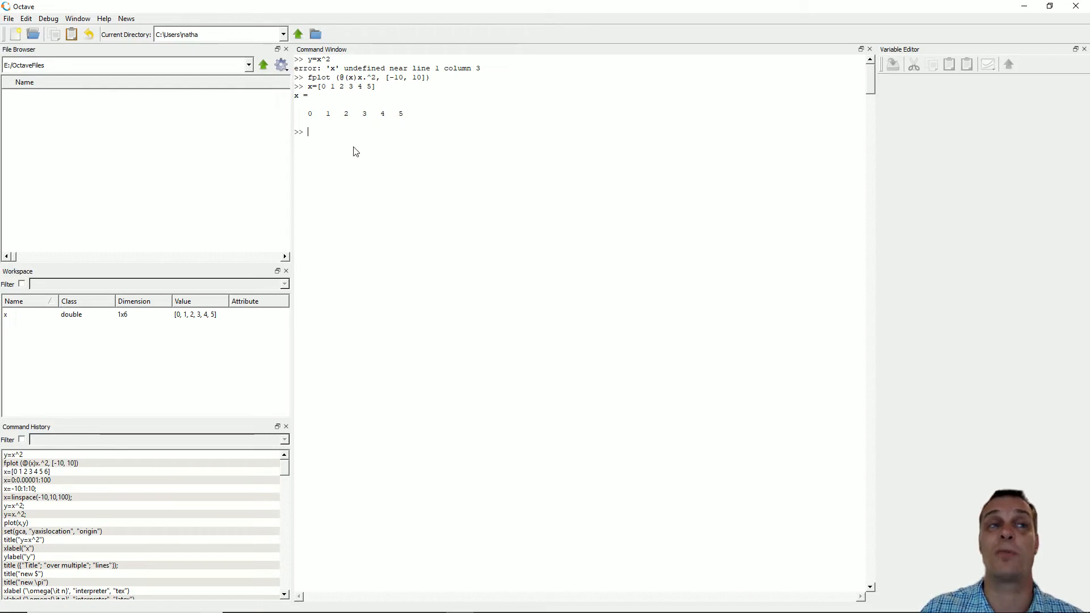
mouse_move(360, 172)
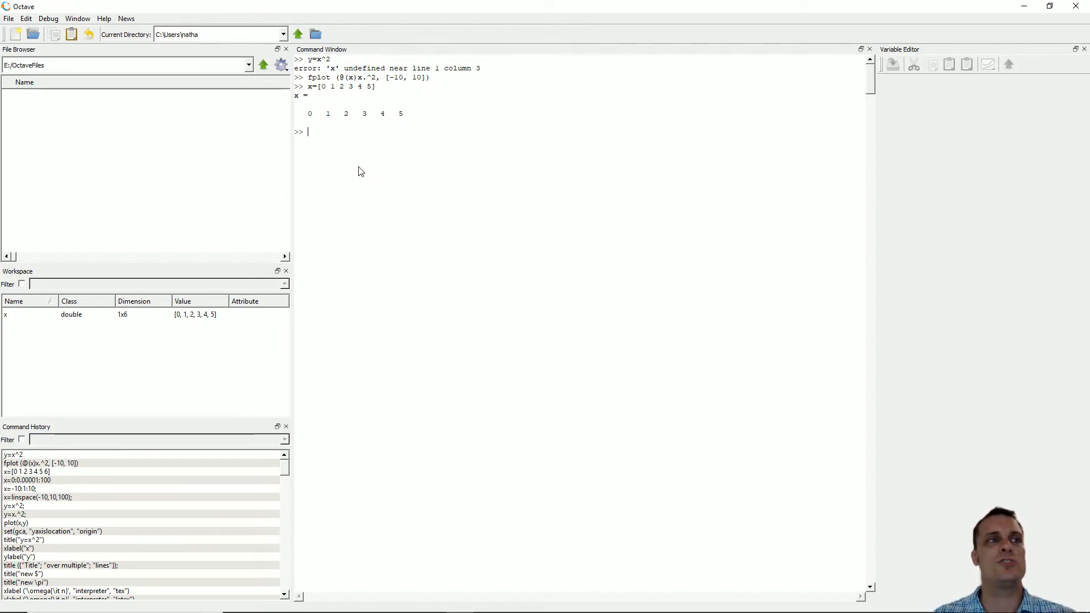
- Paste and run the range command, then enter x=0:0.00001:100; with a suppressing semicolon
right_click(25, 479)
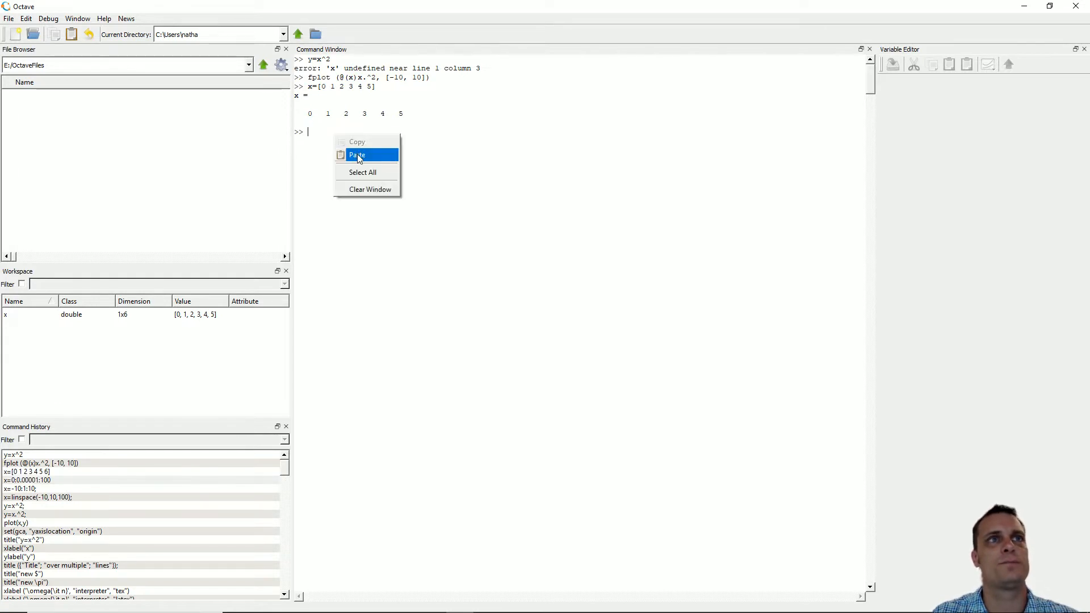
click(357, 154)
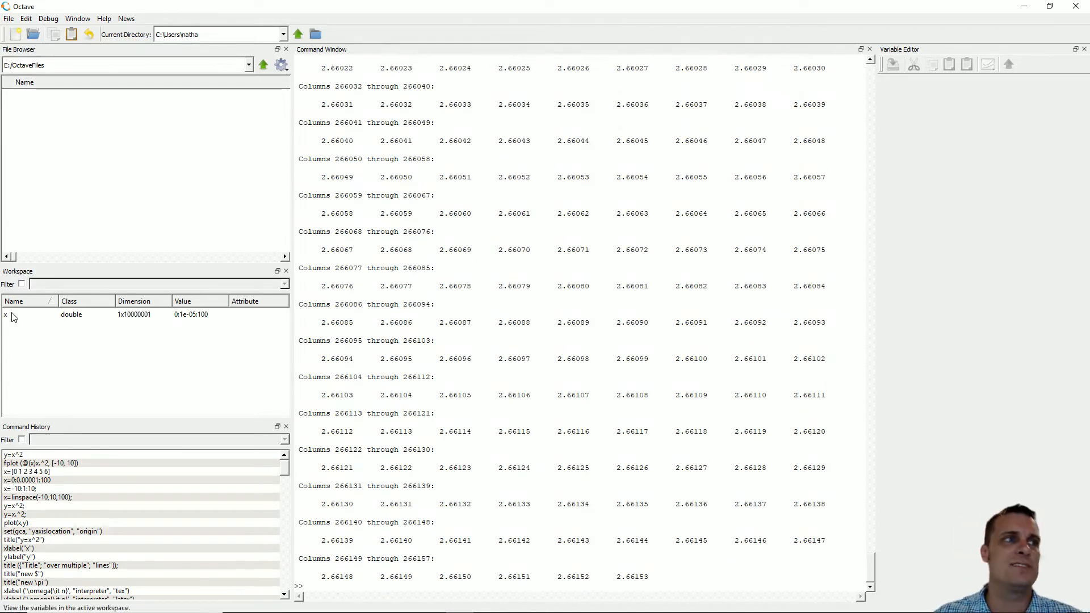
mouse_move(382, 549)
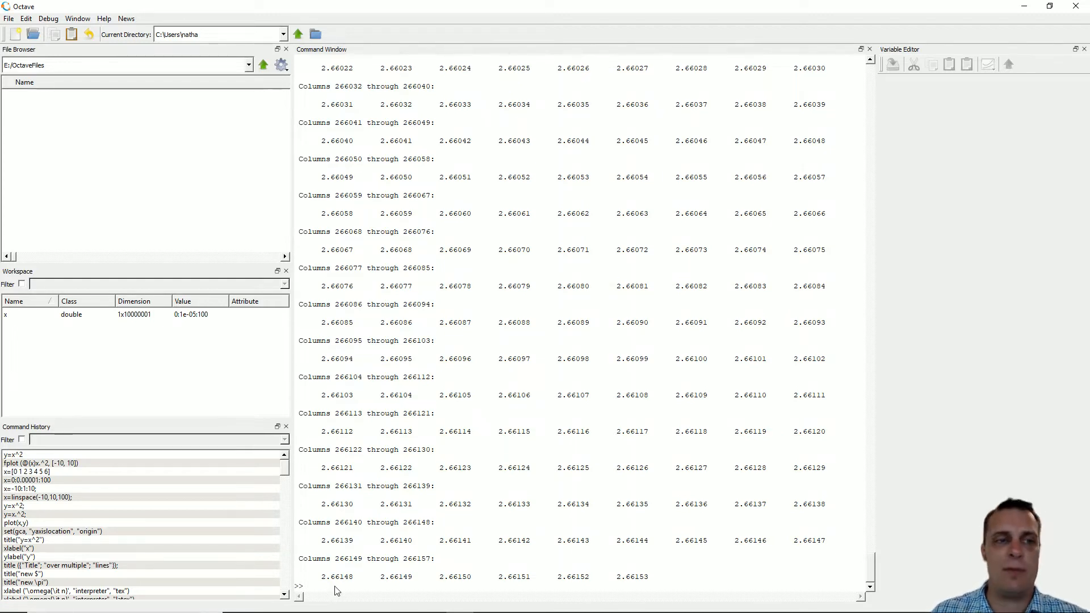
text(x=0:0.00001:100;)
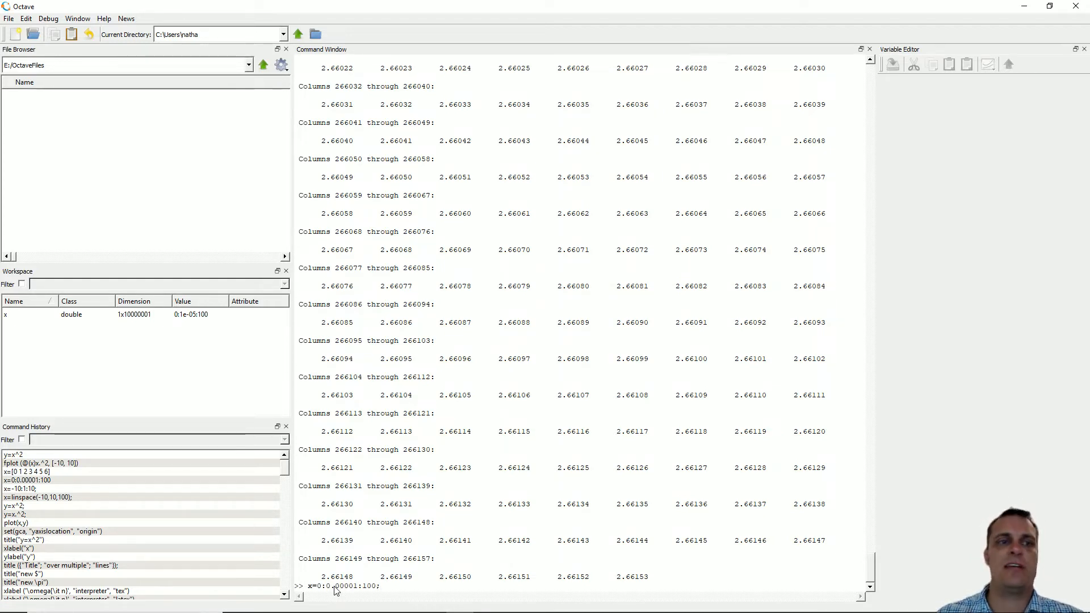
mouse_move(396, 595)
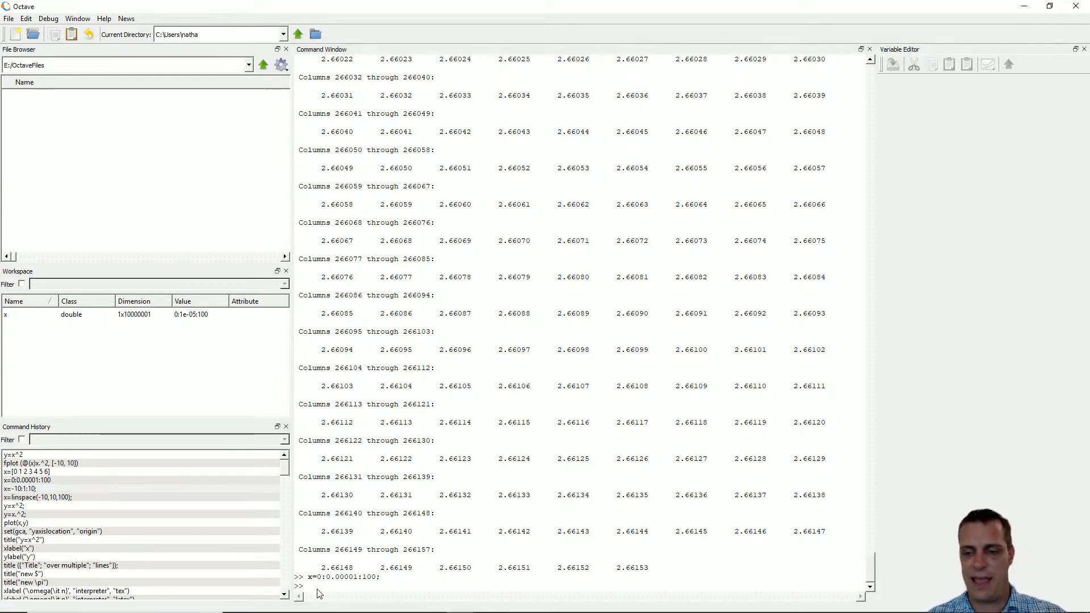
- Redefine x as -10:1:10, a 21-element whole-number vector
text(x=-10)
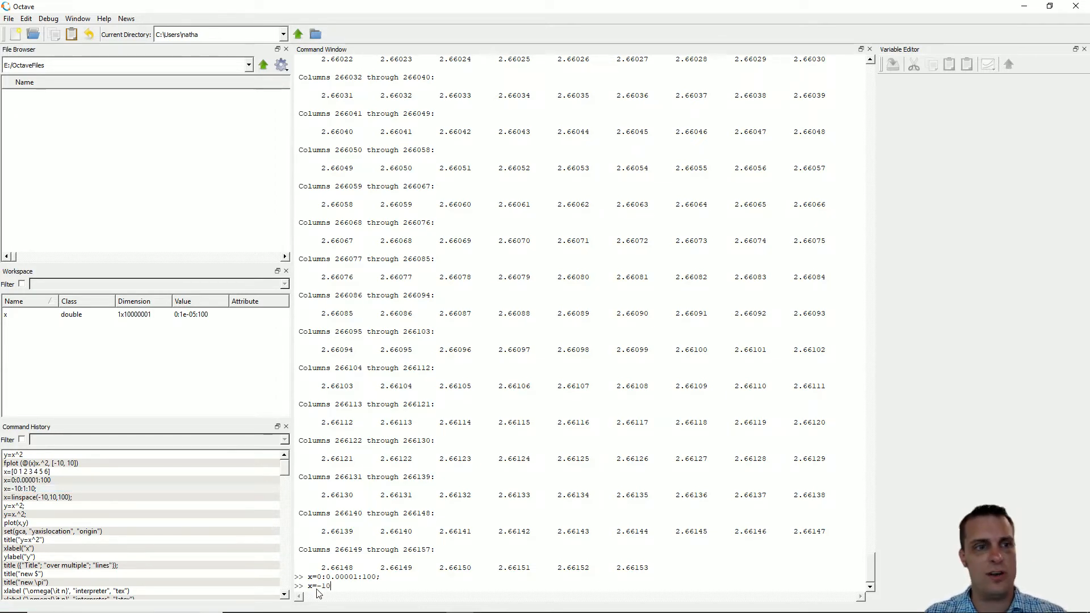
text(1)
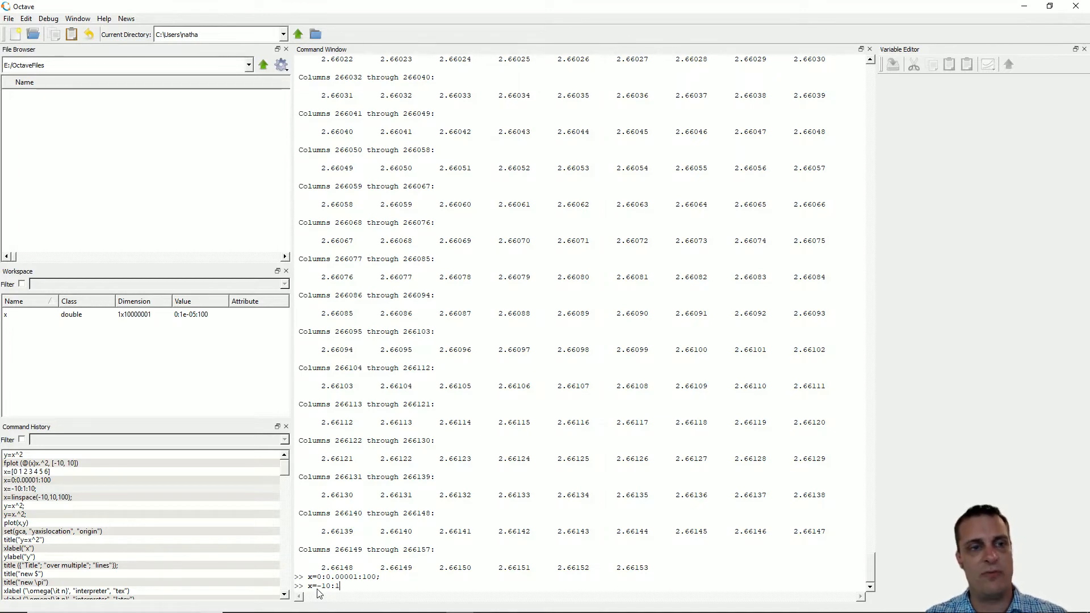
text(:10;)
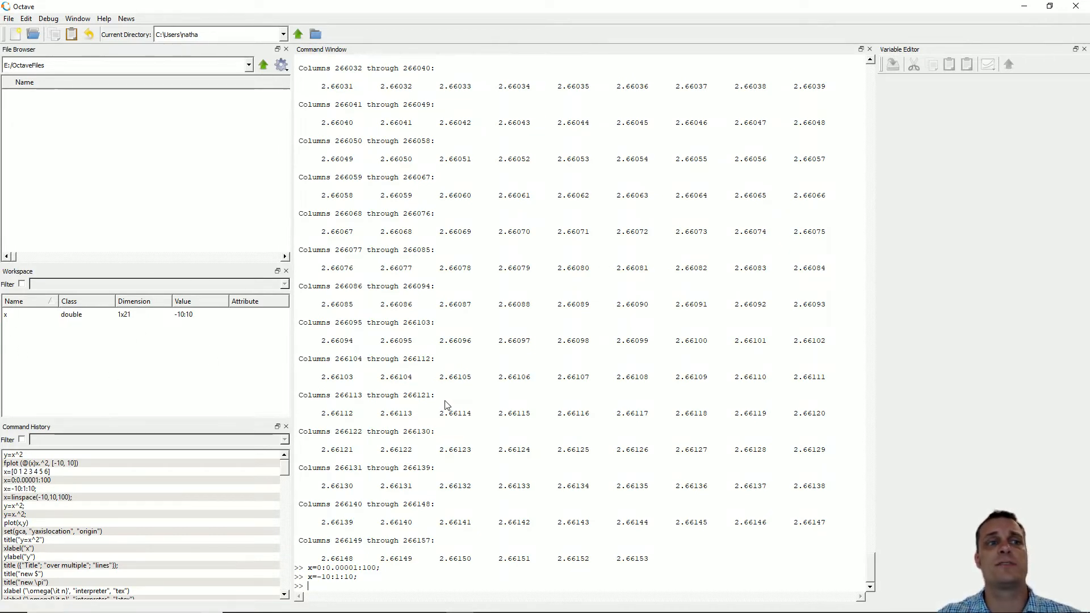
mouse_move(508, 406)
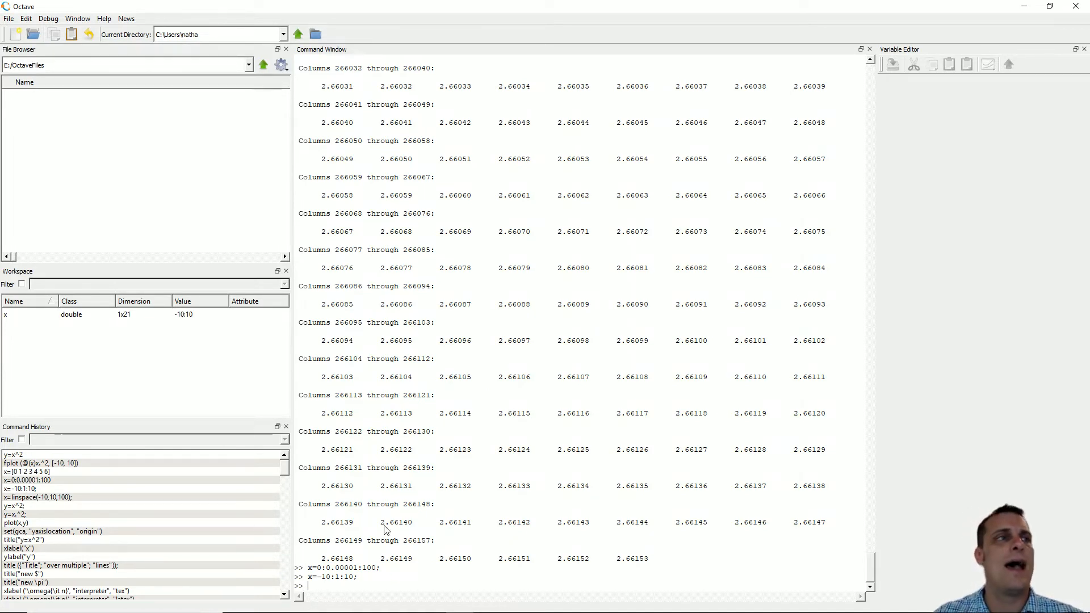
mouse_move(421, 533)
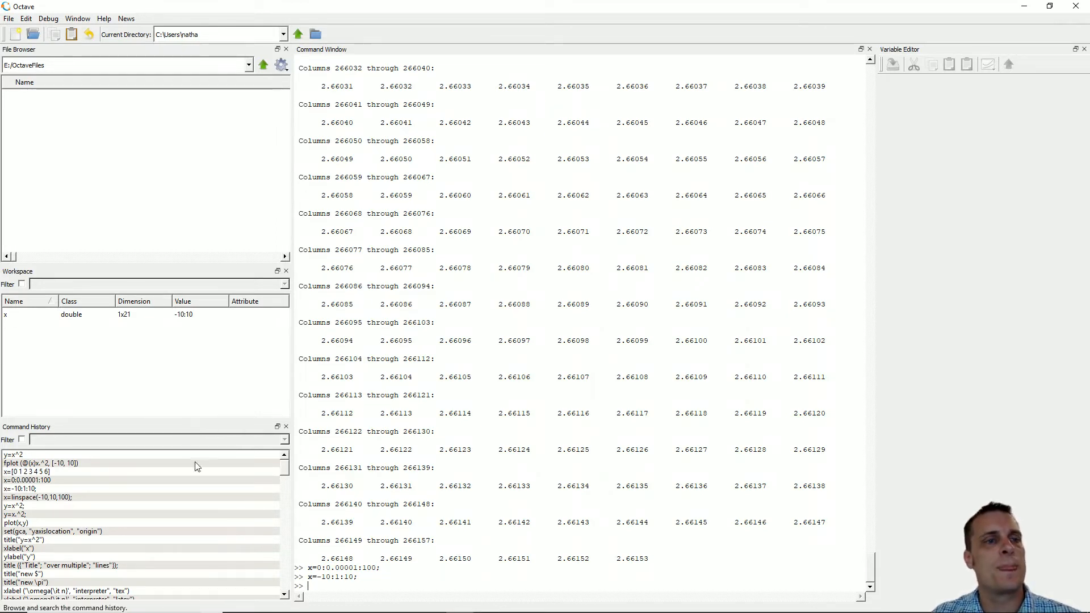
mouse_move(409, 469)
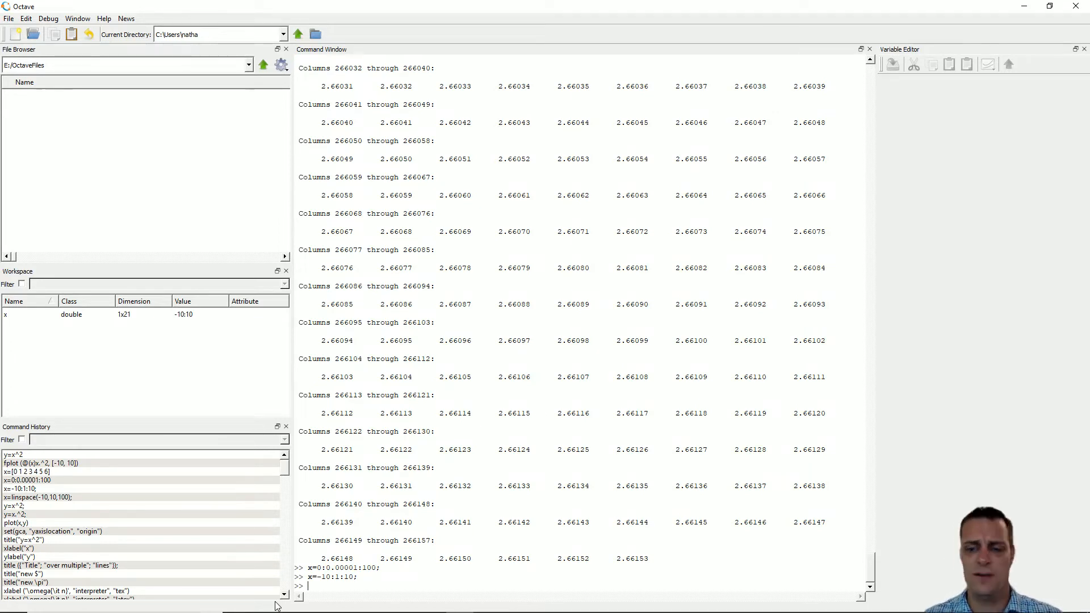
- Redefine x as linspace(-10,10,100), a silent 1x100 vector
text(=)
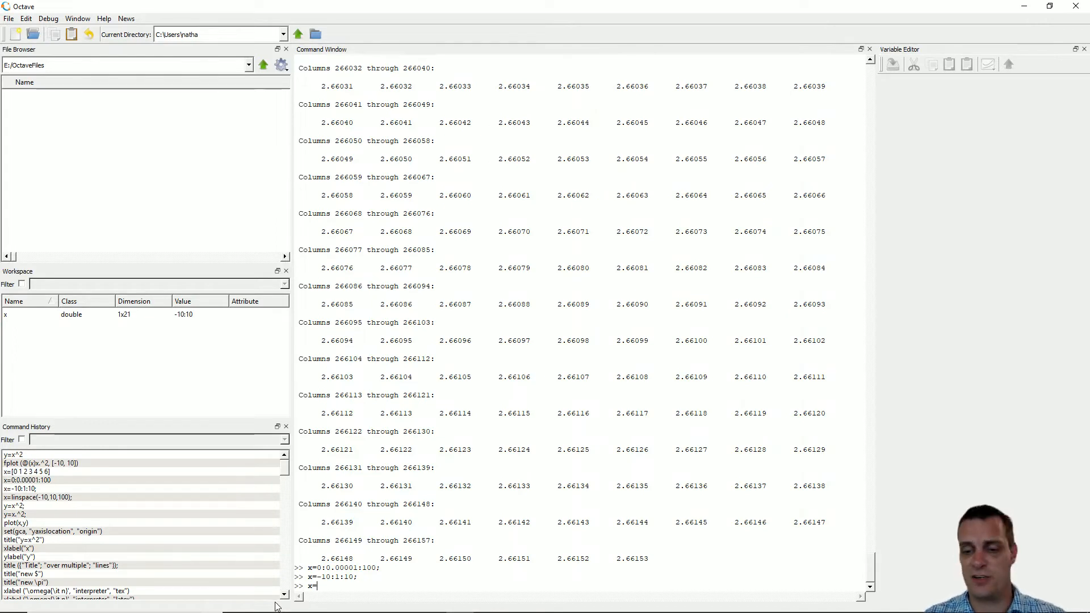
text(linspace)
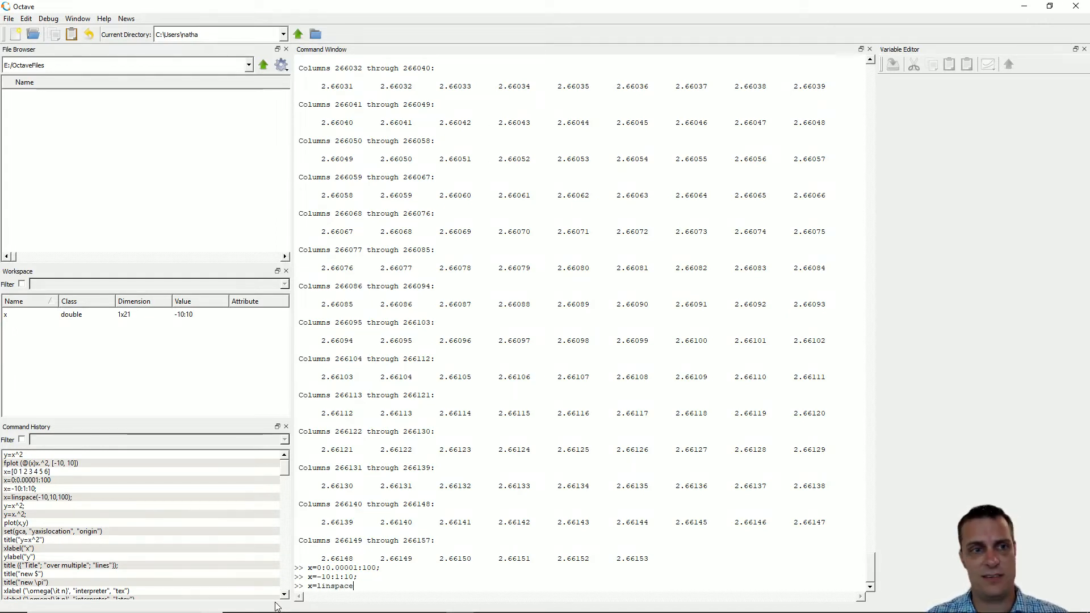
text((-10)
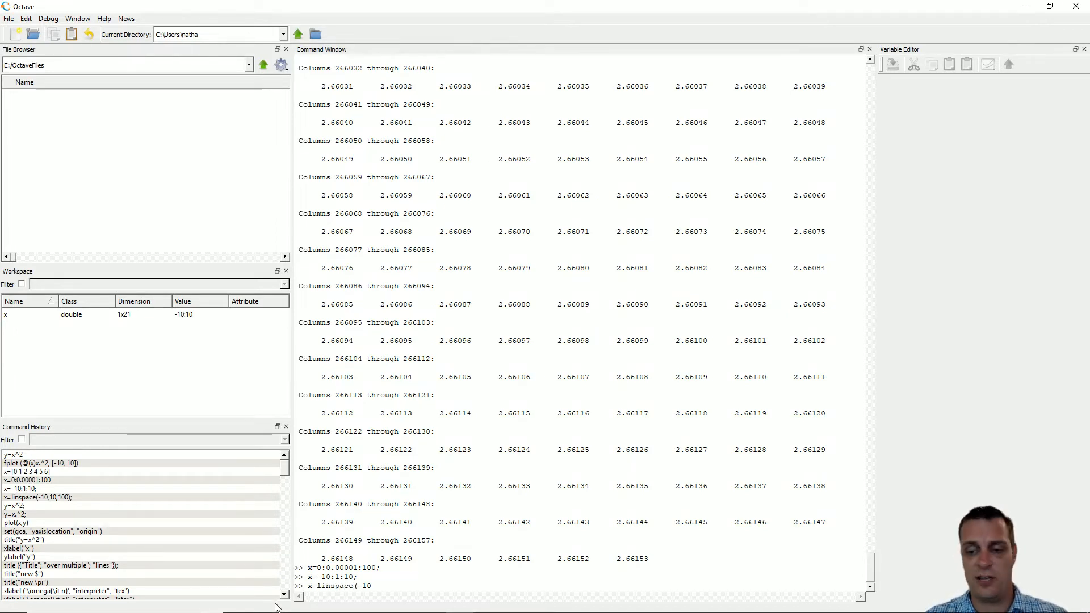
text(10,)
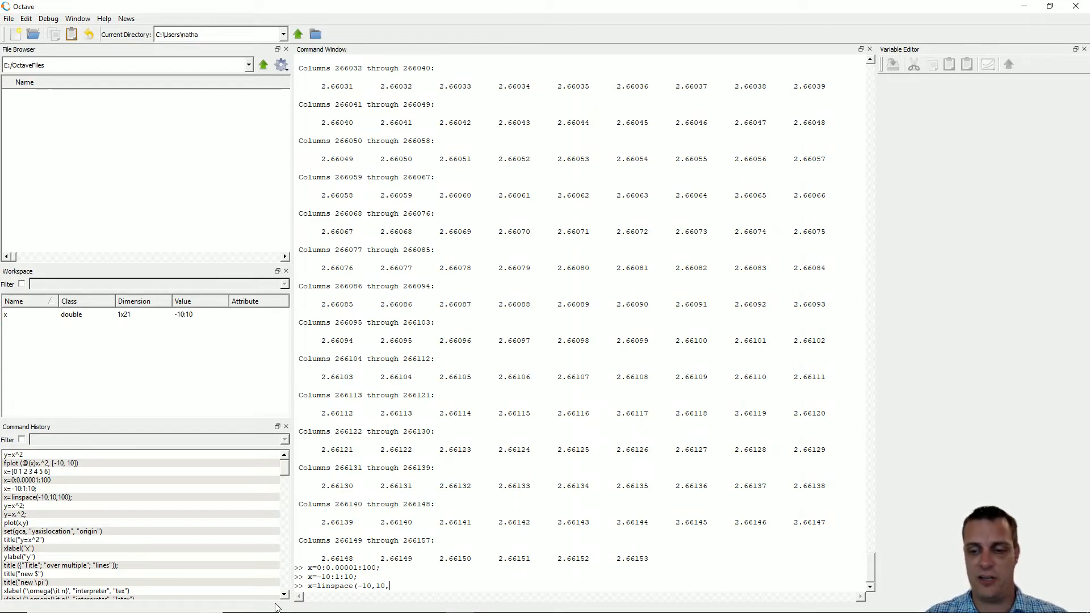
text(100)
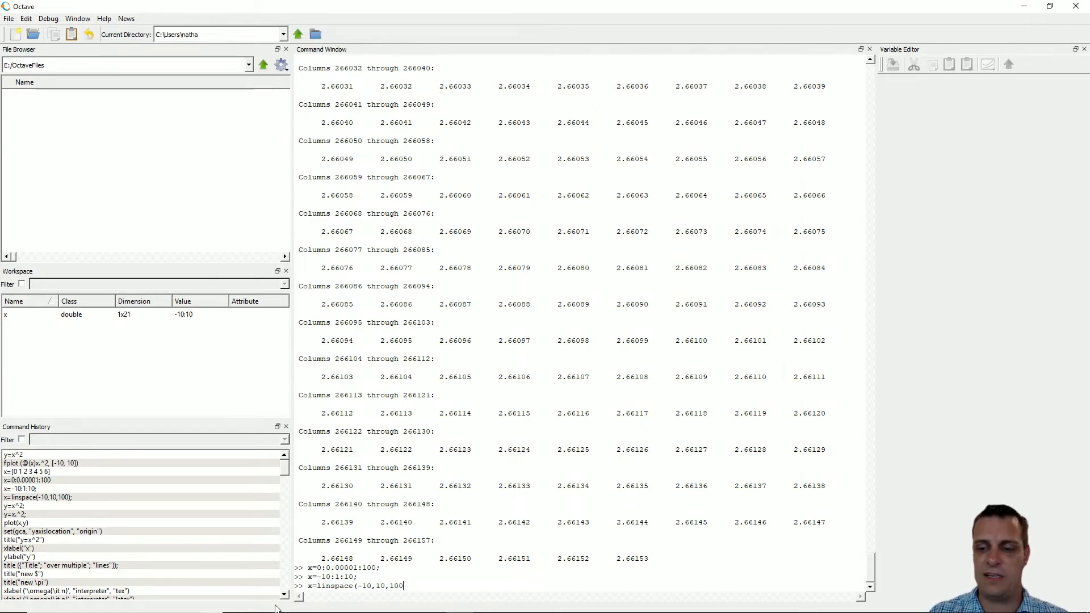
text();)
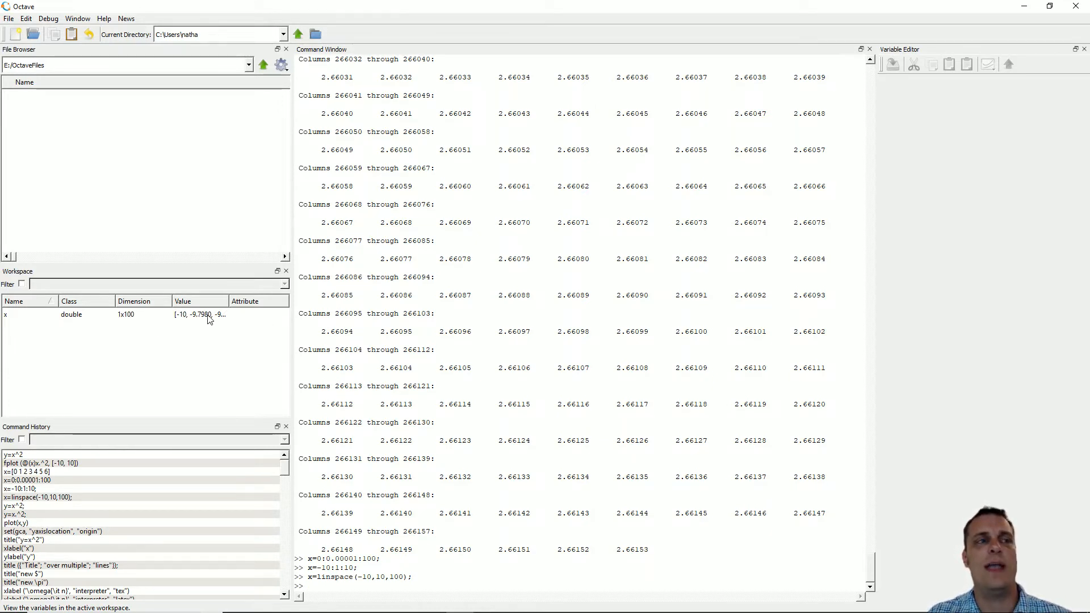
mouse_move(229, 336)
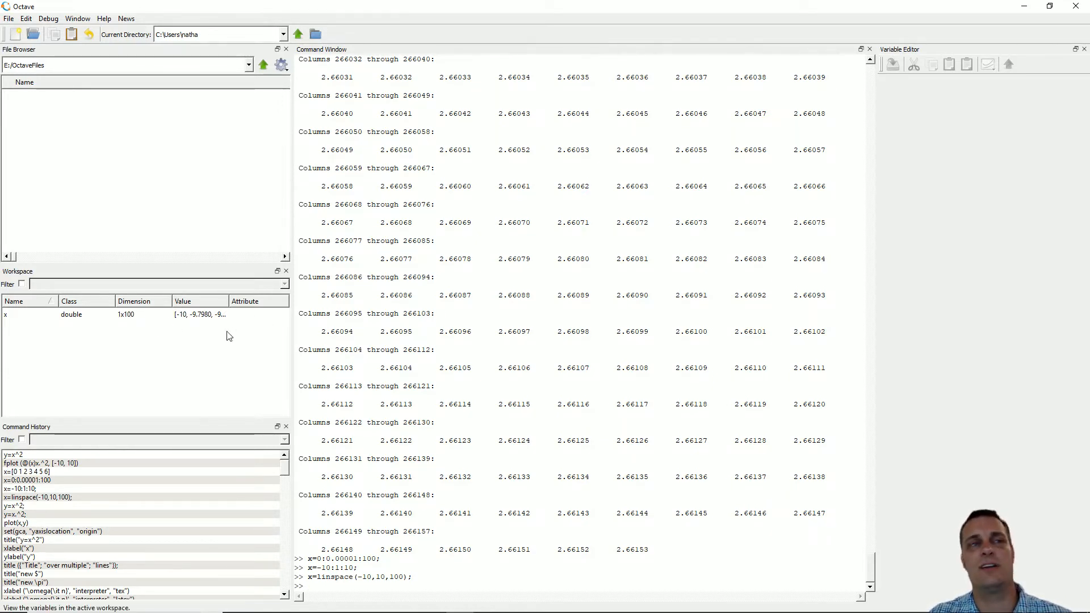
mouse_move(120, 322)
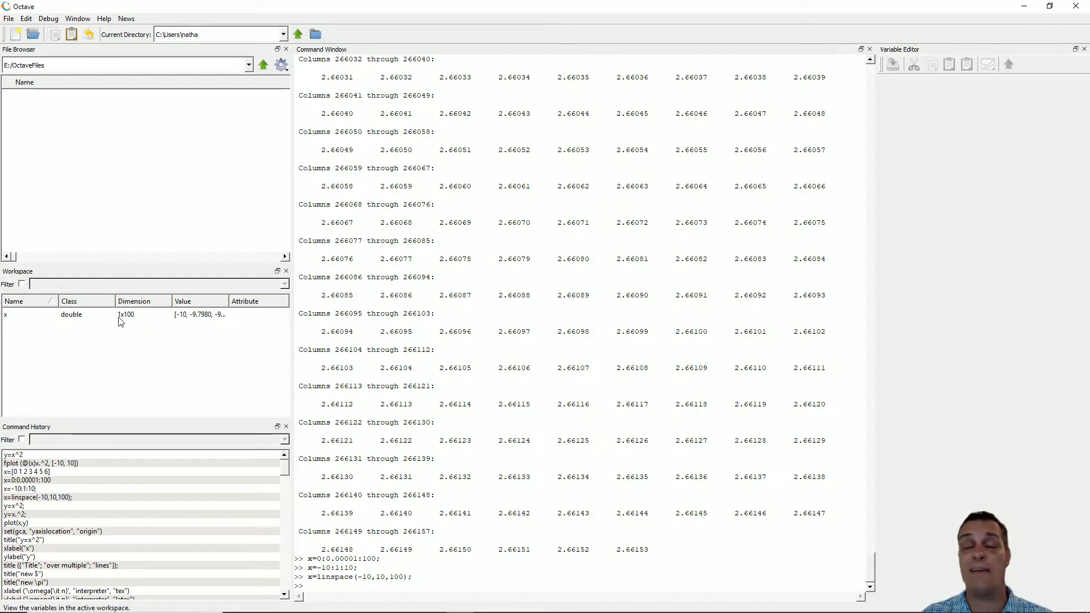
mouse_move(7, 315)
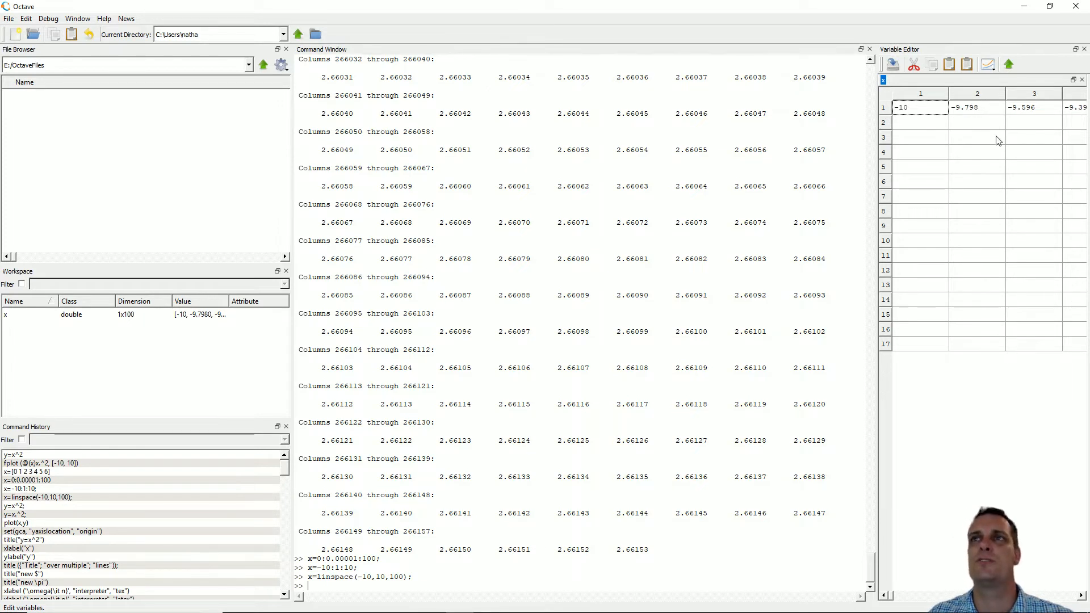
mouse_move(1006, 265)
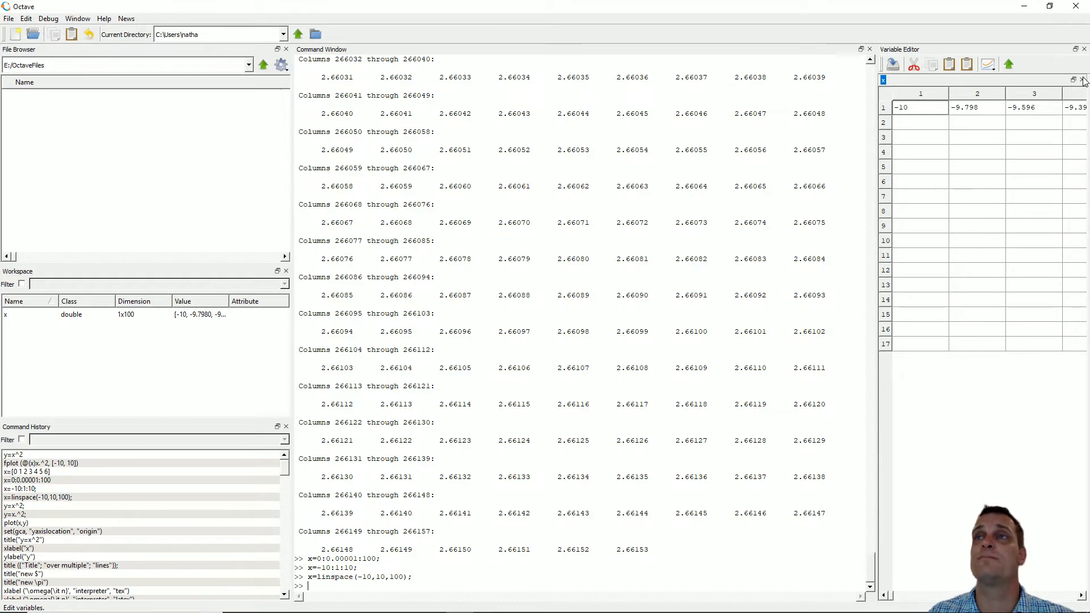
mouse_move(947, 112)
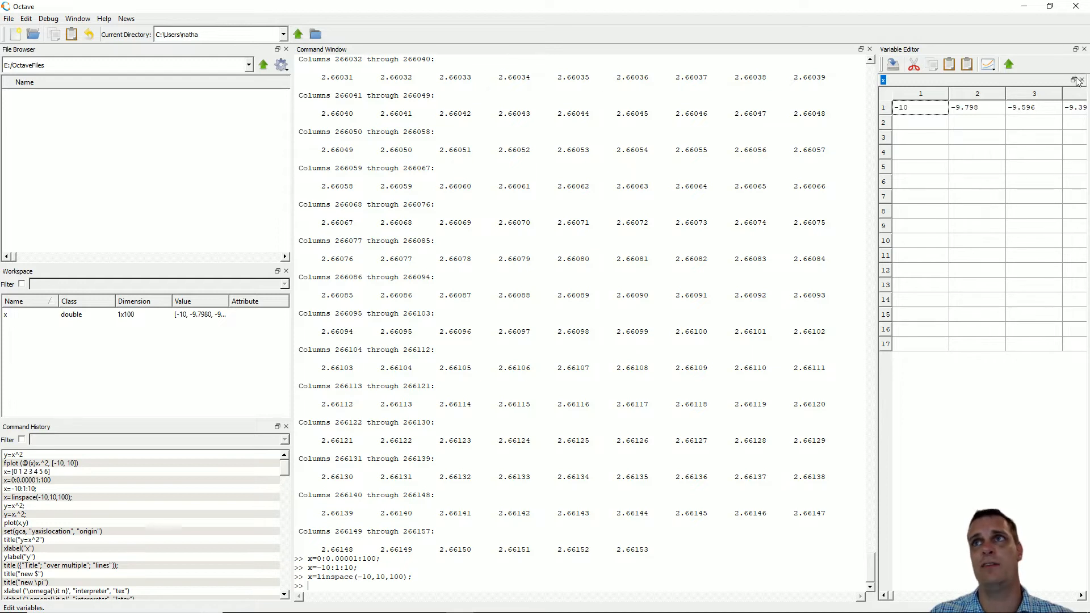
mouse_move(1082, 80)
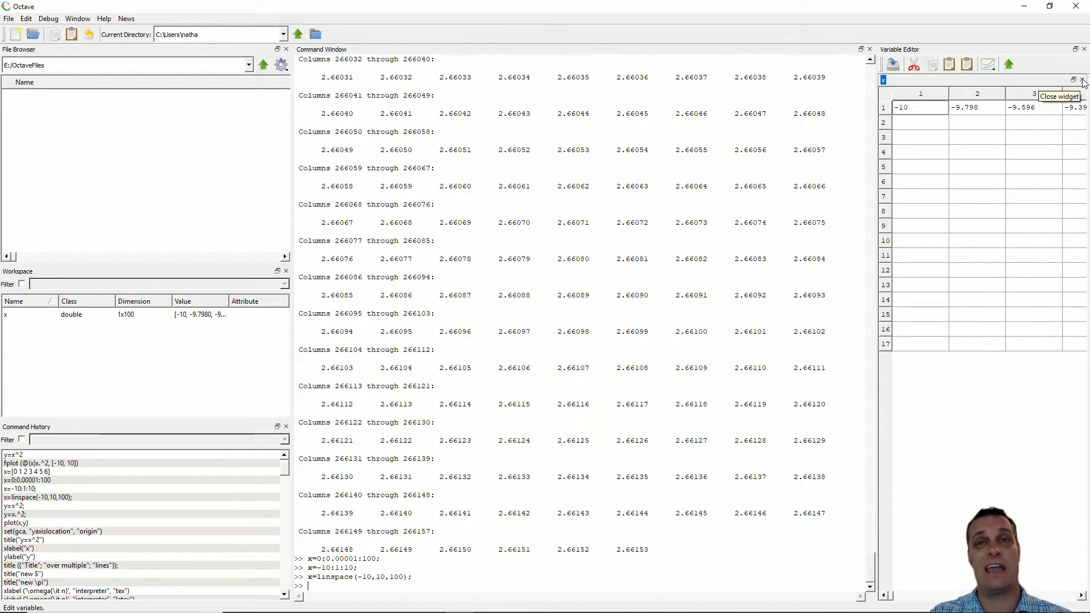
- Close the x Variable Editor tab and enter y=x^2;, getting an elementwise-power error
click(1082, 79)
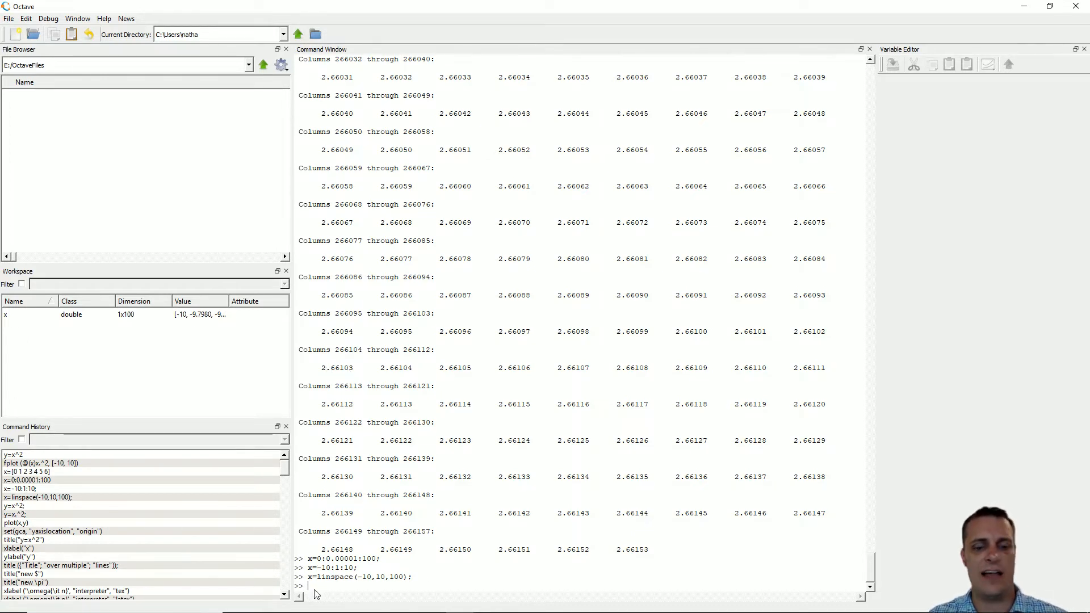
text(y=)
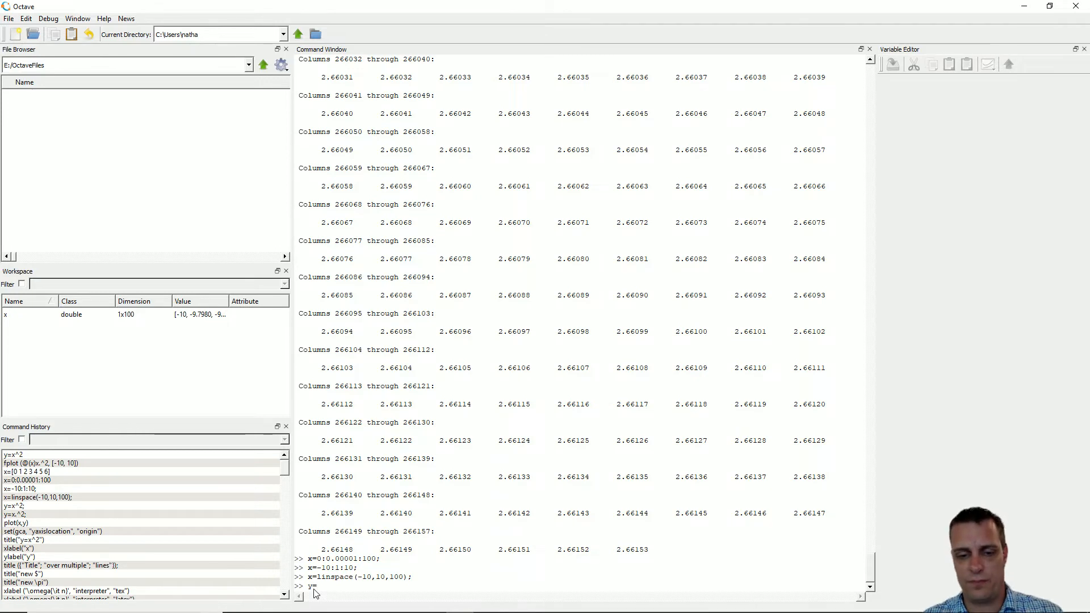
text(x^)
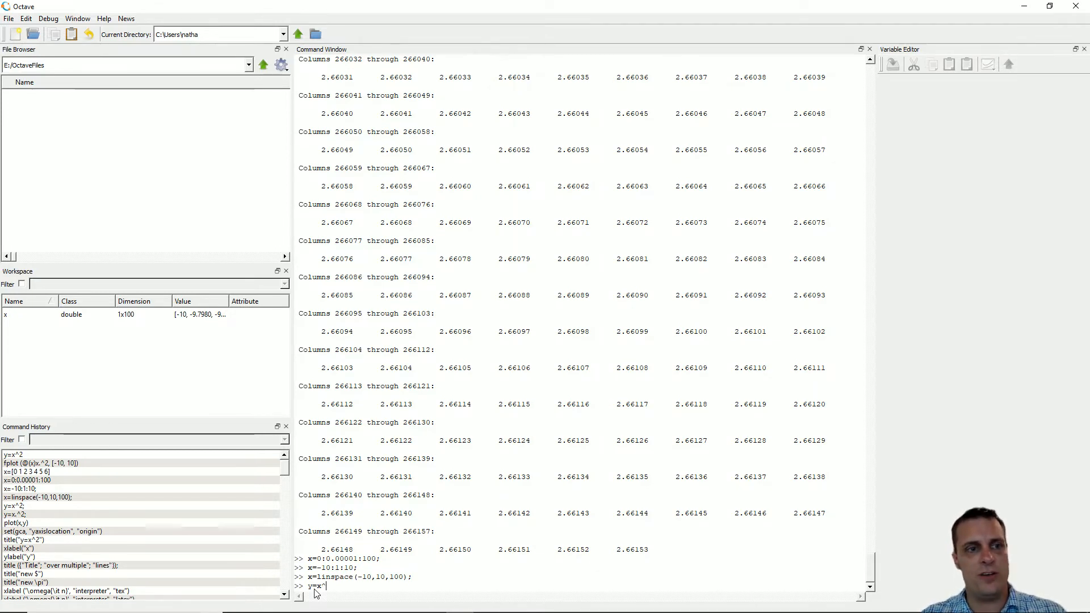
text(2)
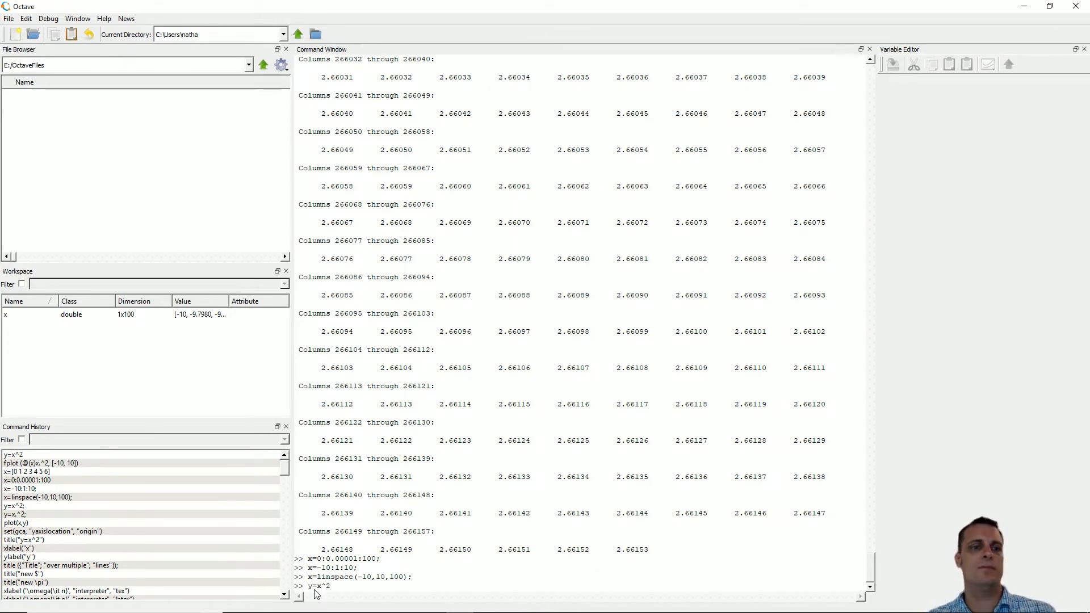
text(;)
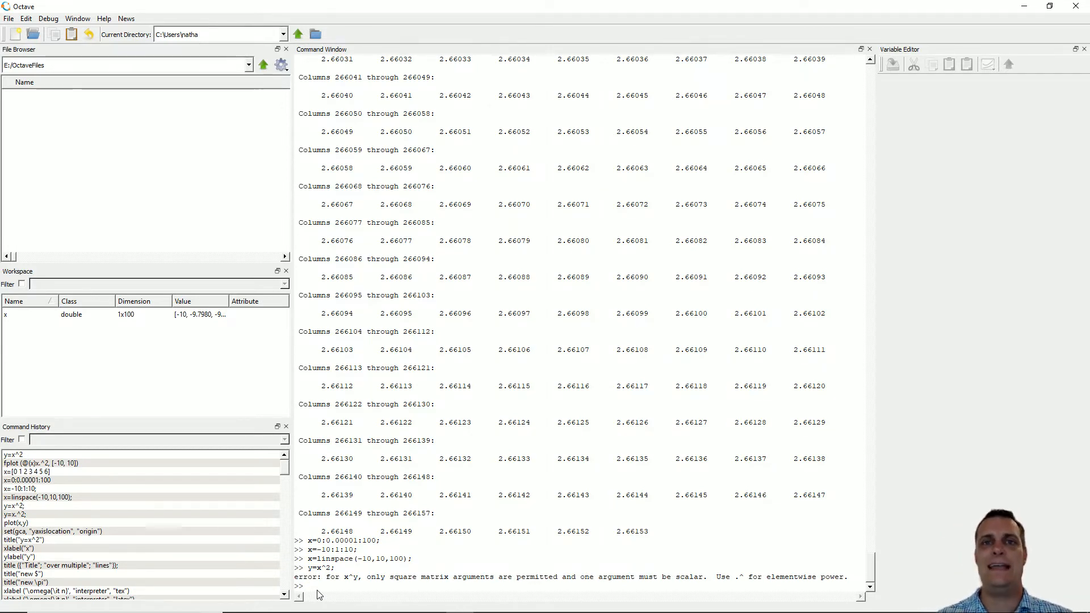
- Enter the corrected command y=x.^2; at the prompt
text(y=x^2;)
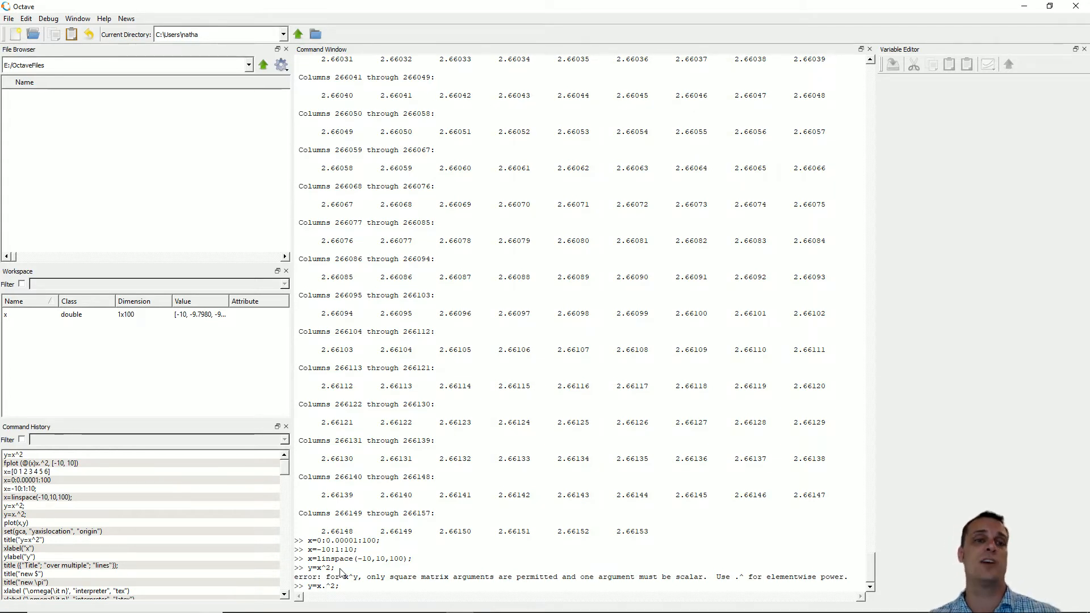
mouse_move(360, 585)
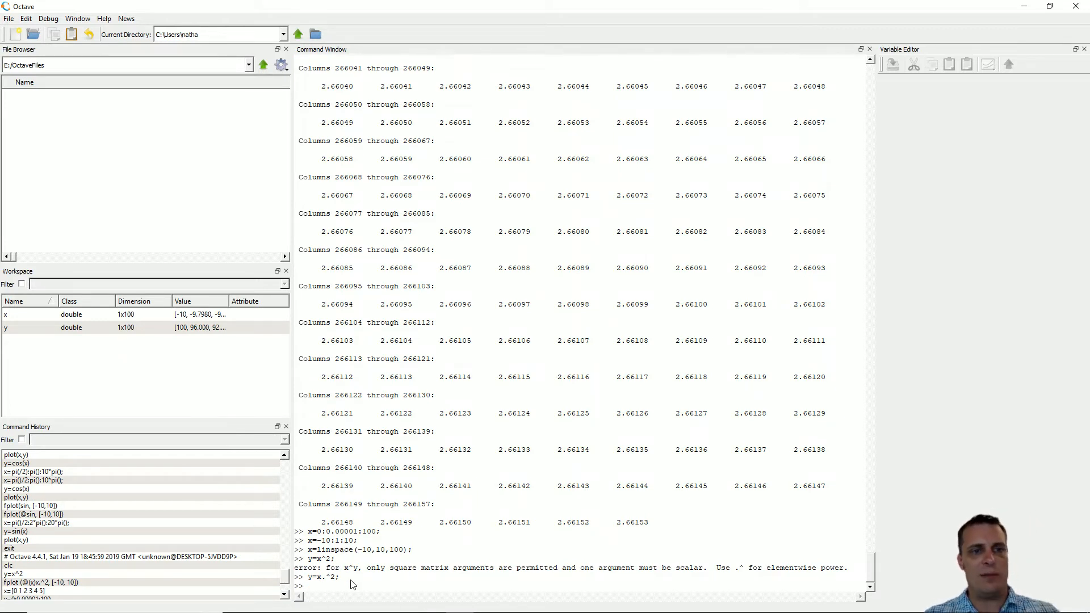
- Run plot(x,y) to open a figure of the parabola over -10 to 10
text(plot)
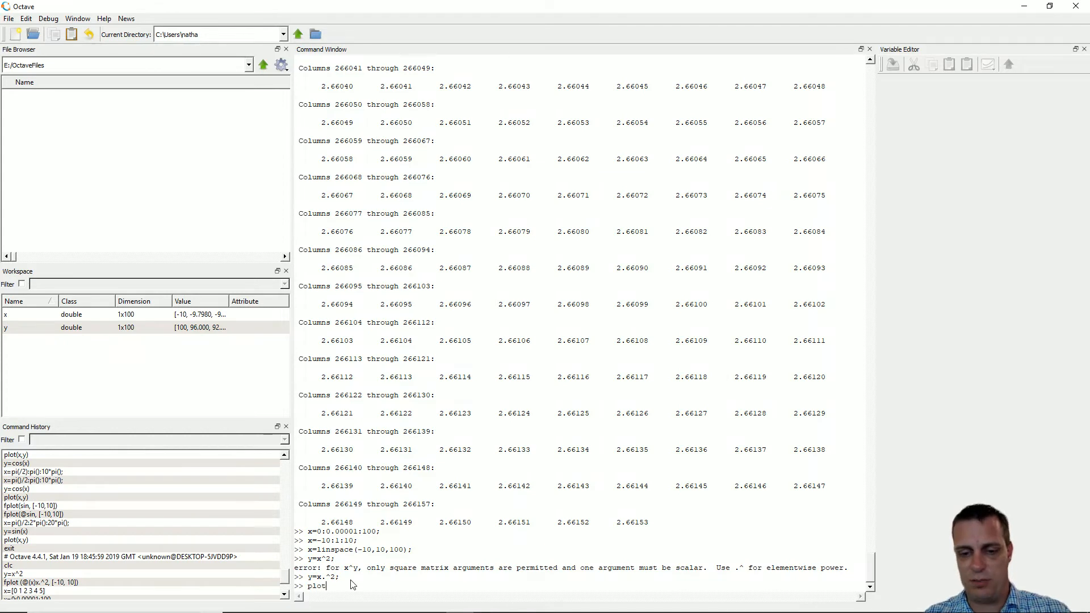
text((x,y))
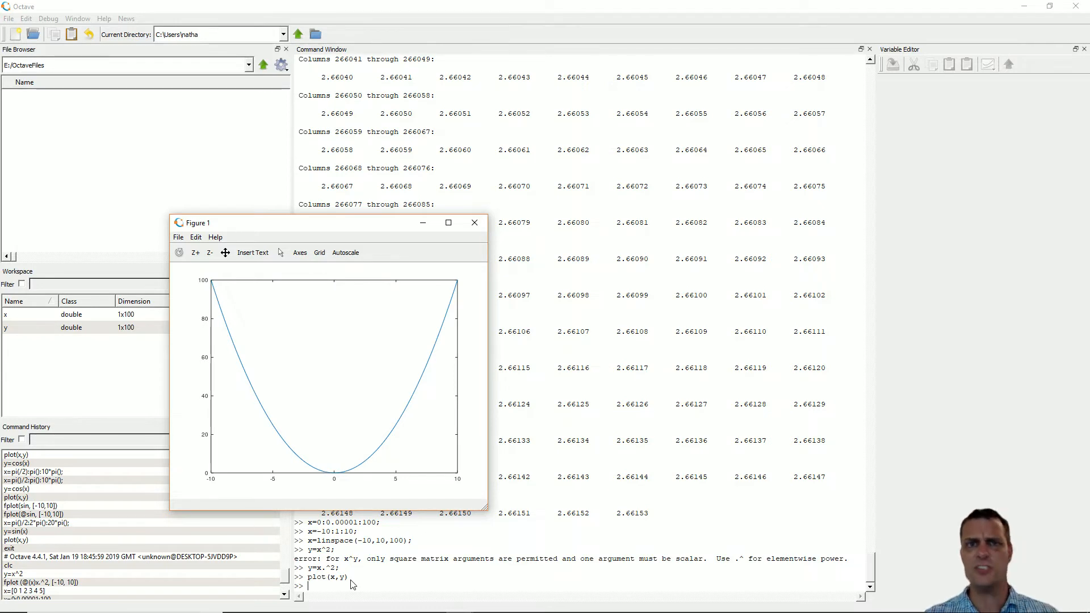
mouse_move(330, 406)
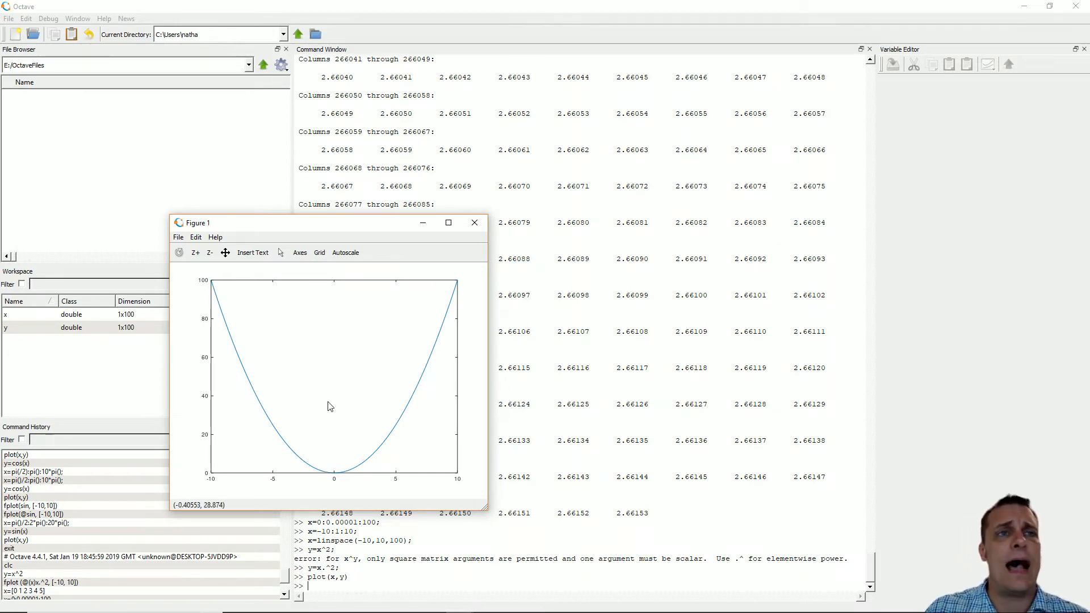
mouse_move(197, 294)
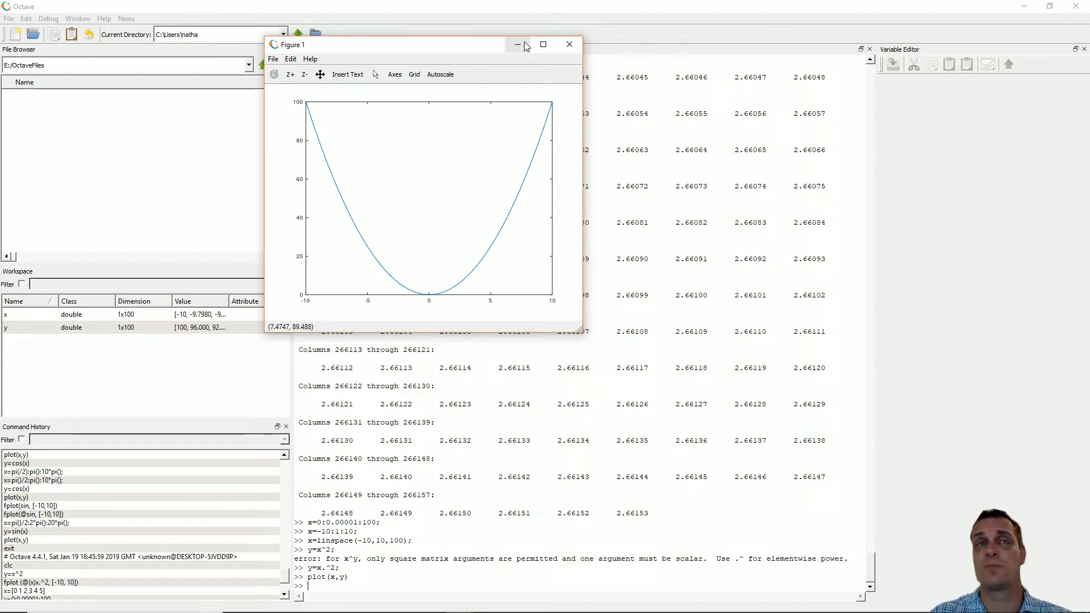
mouse_move(569, 44)
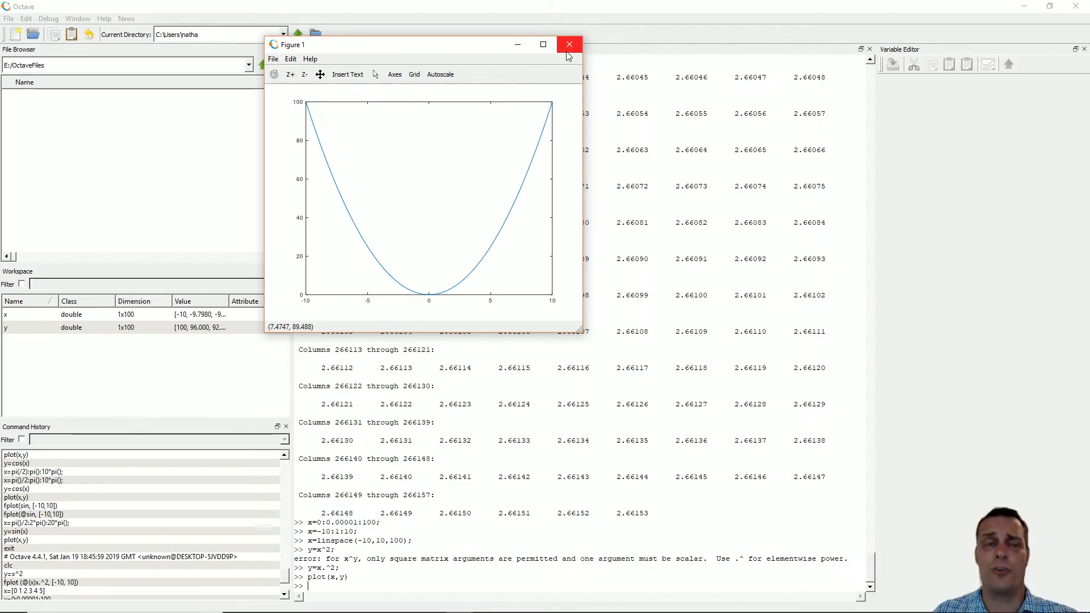
mouse_move(569, 44)
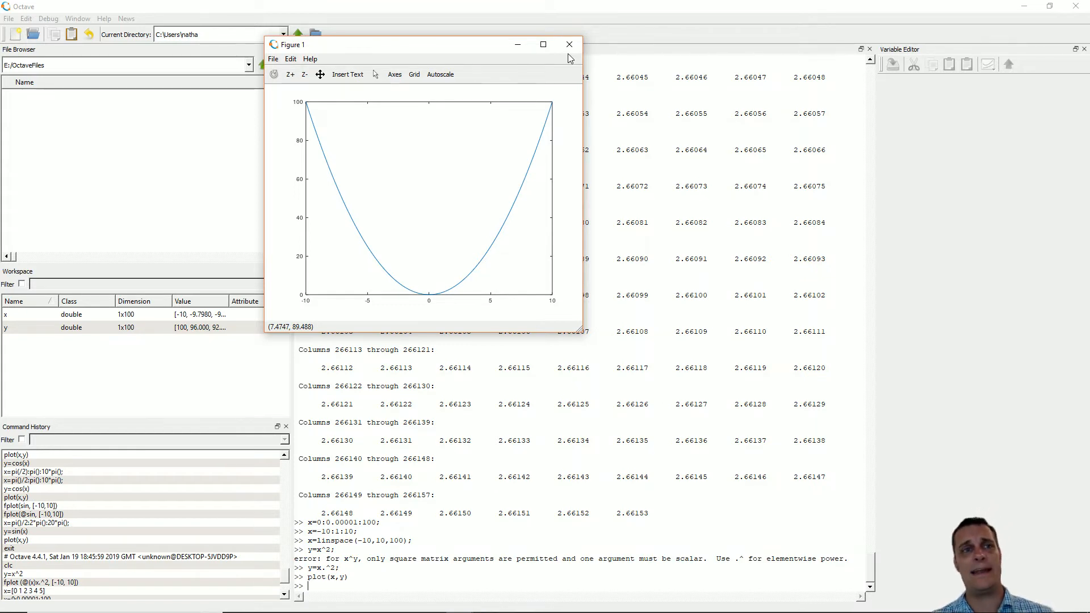
- Close the figure and redefine x=-10:5:10 for a coarse five-point y=x.^2 plot
click(568, 44)
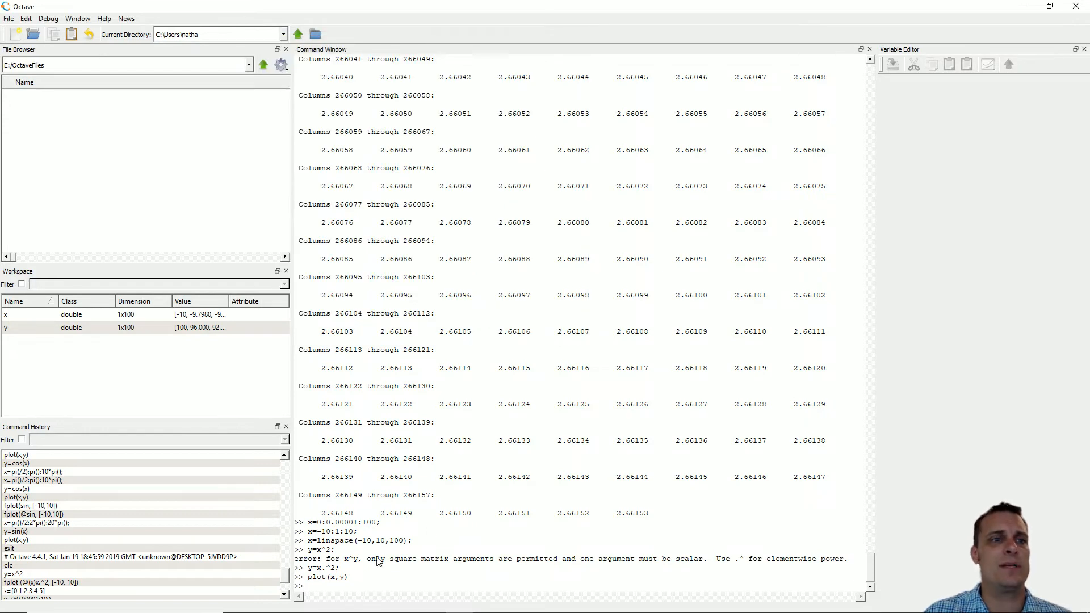
text(x)
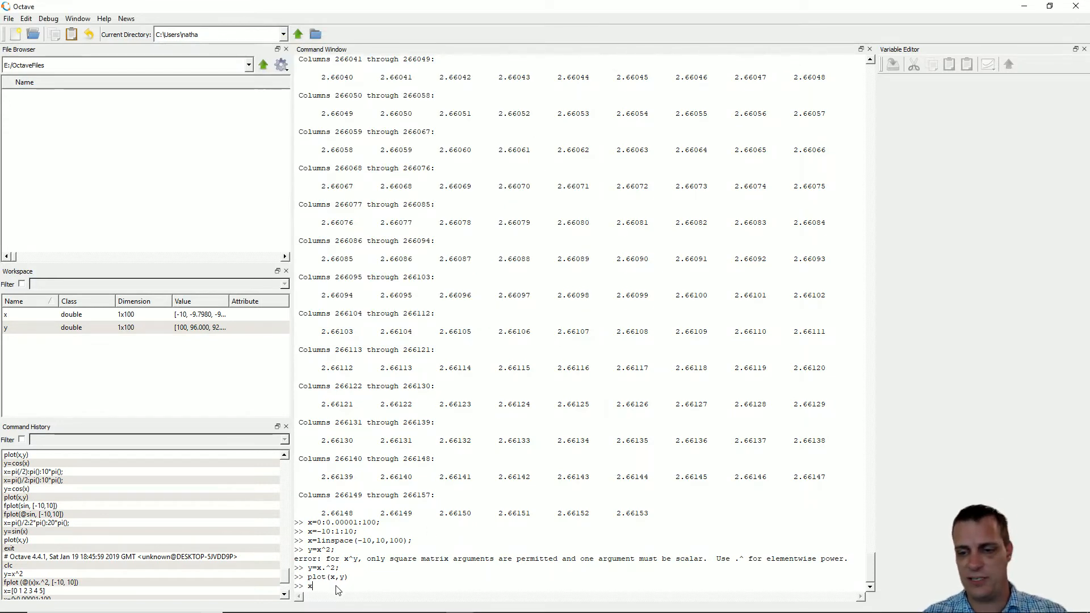
text(=-10)
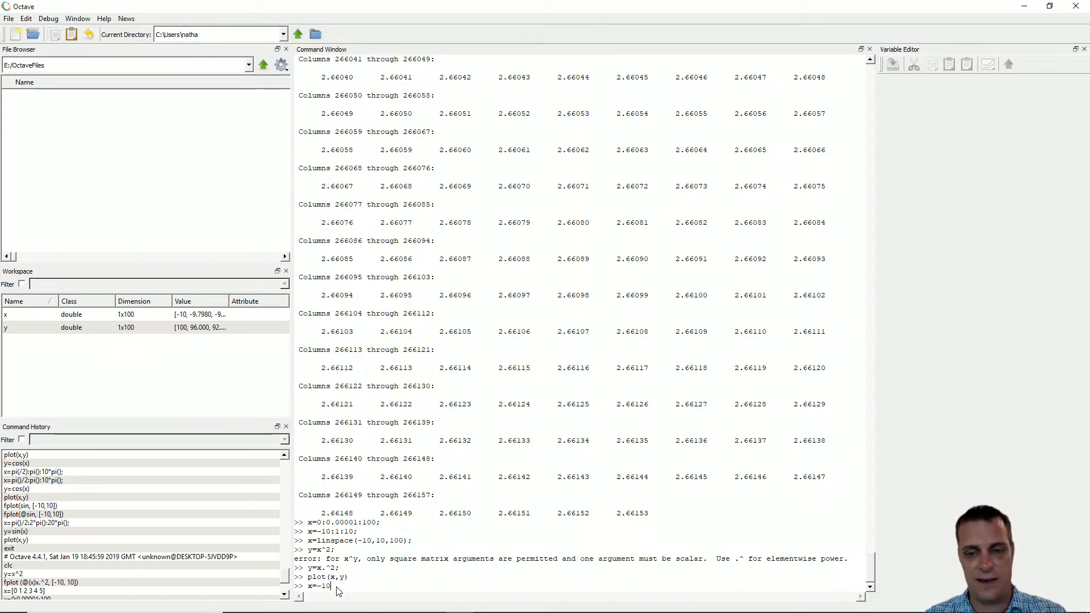
text(:)
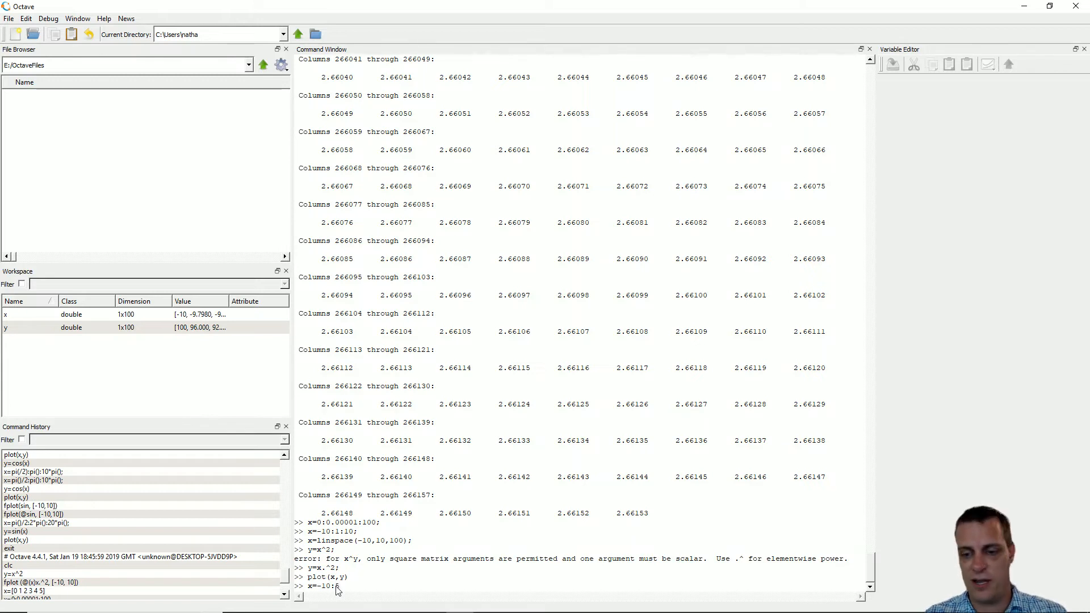
text(5:10;)
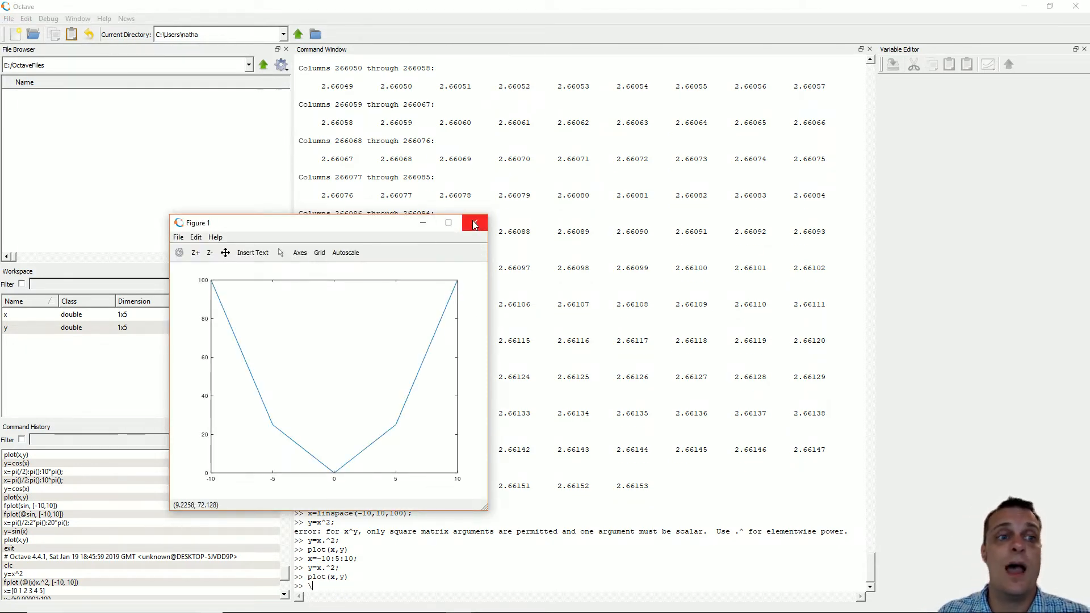
- Close the figure and plot y=sin(x) over x=pi()/2:2*pi():20*pi(), a flat line at 1
click(475, 223)
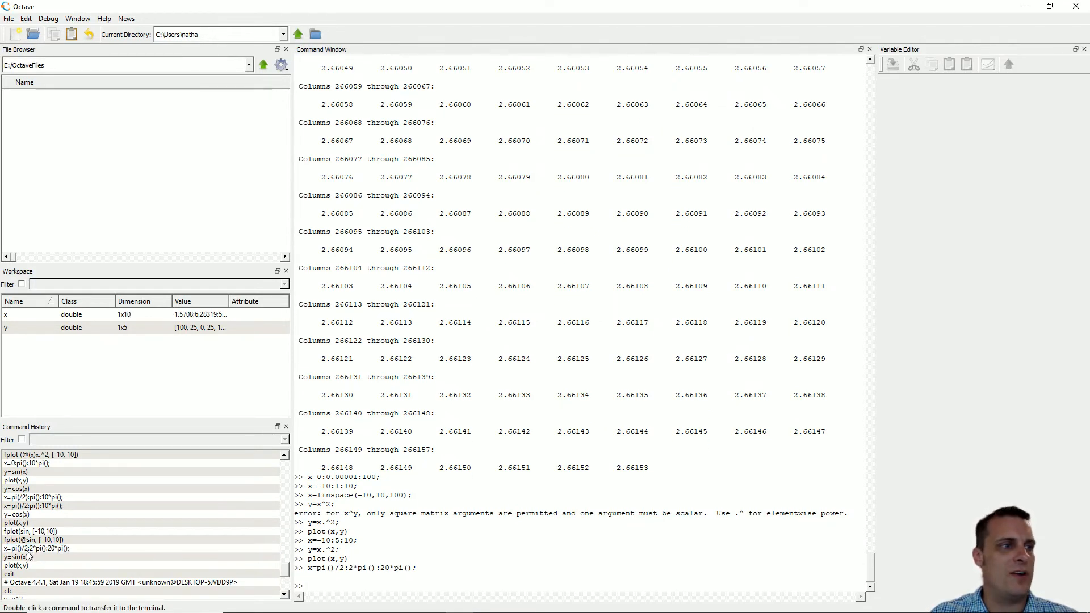
text(y=sin(x))
text(plot(x,y))
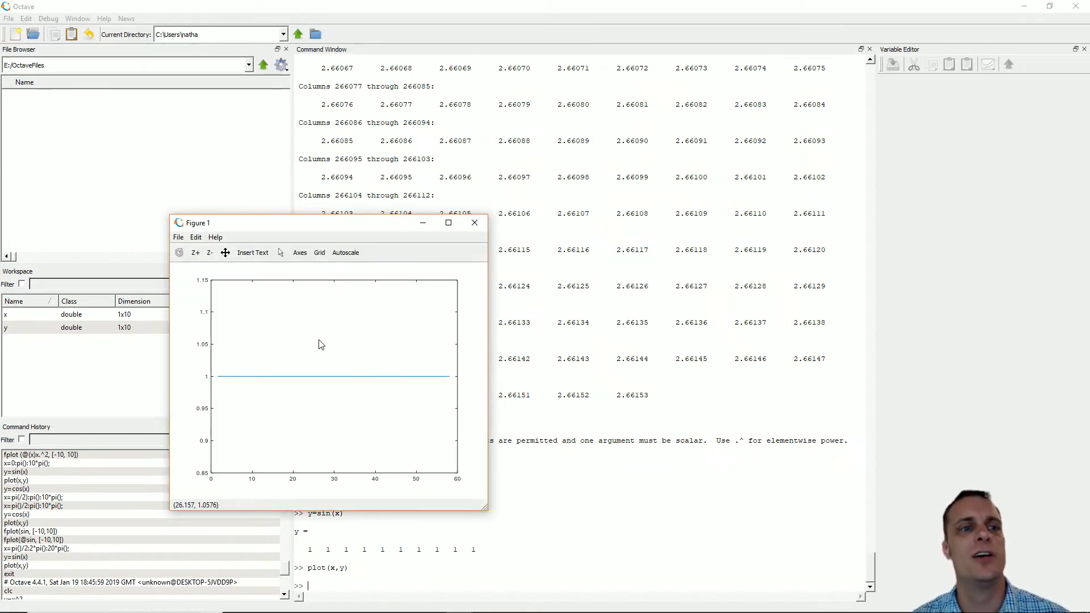
mouse_move(436, 258)
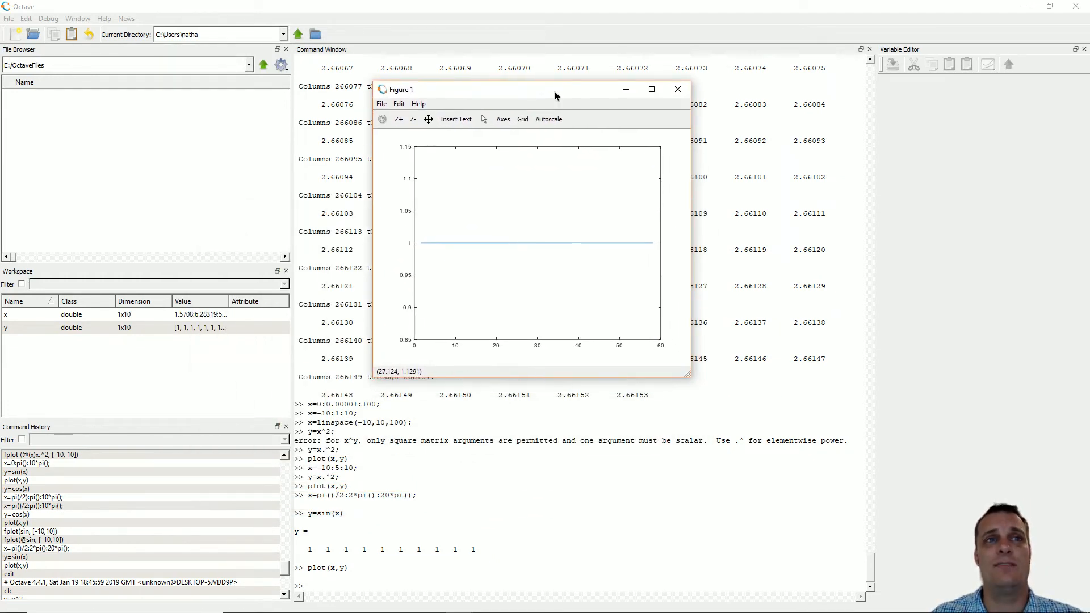
drag(556, 95, 557, 91)
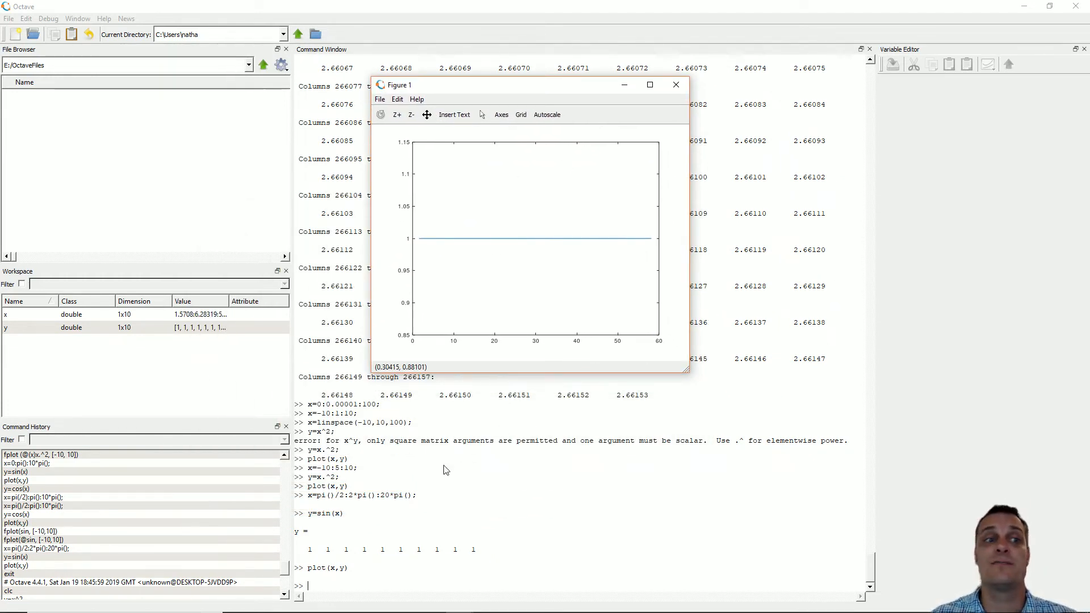
mouse_move(654, 284)
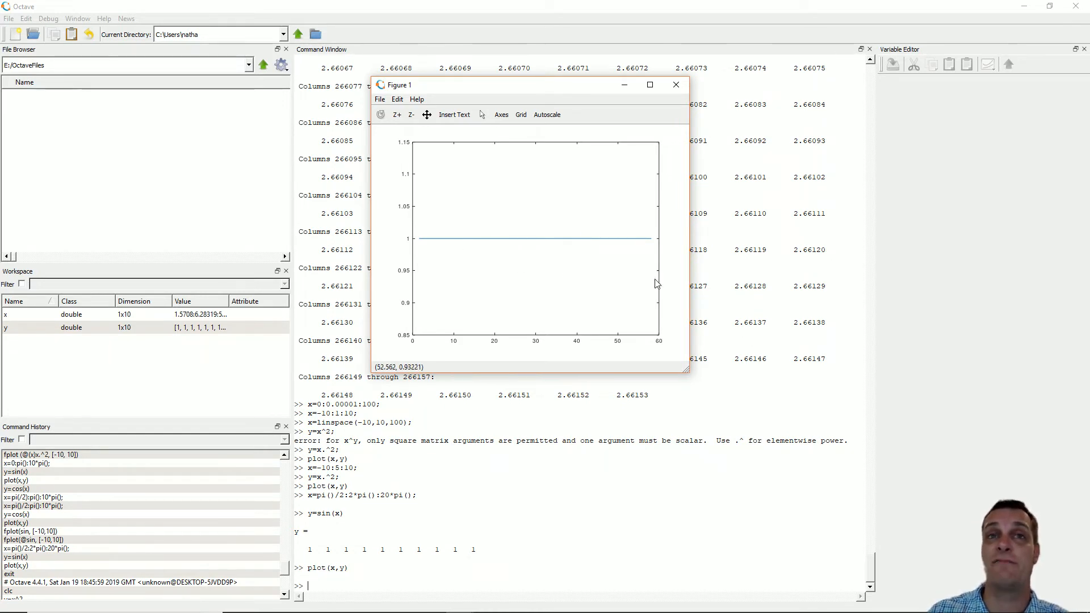
mouse_move(491, 299)
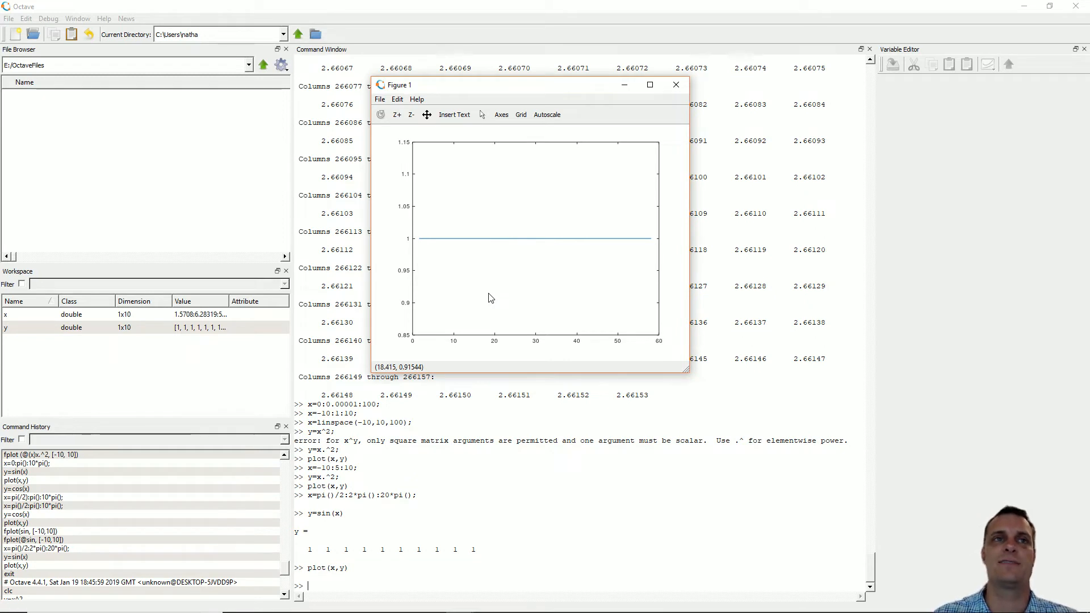
mouse_move(560, 302)
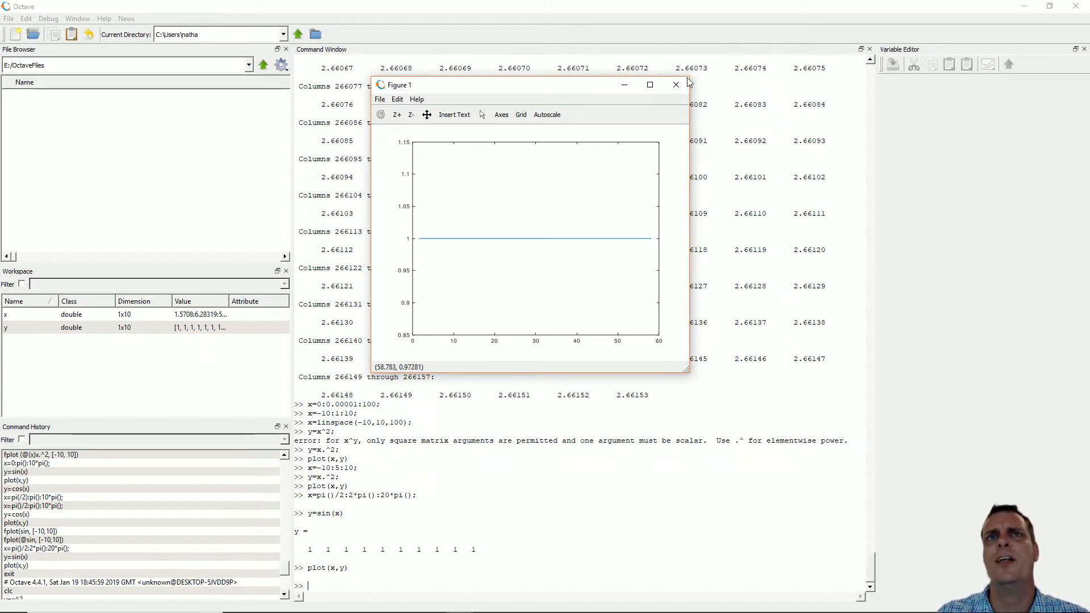
mouse_move(674, 86)
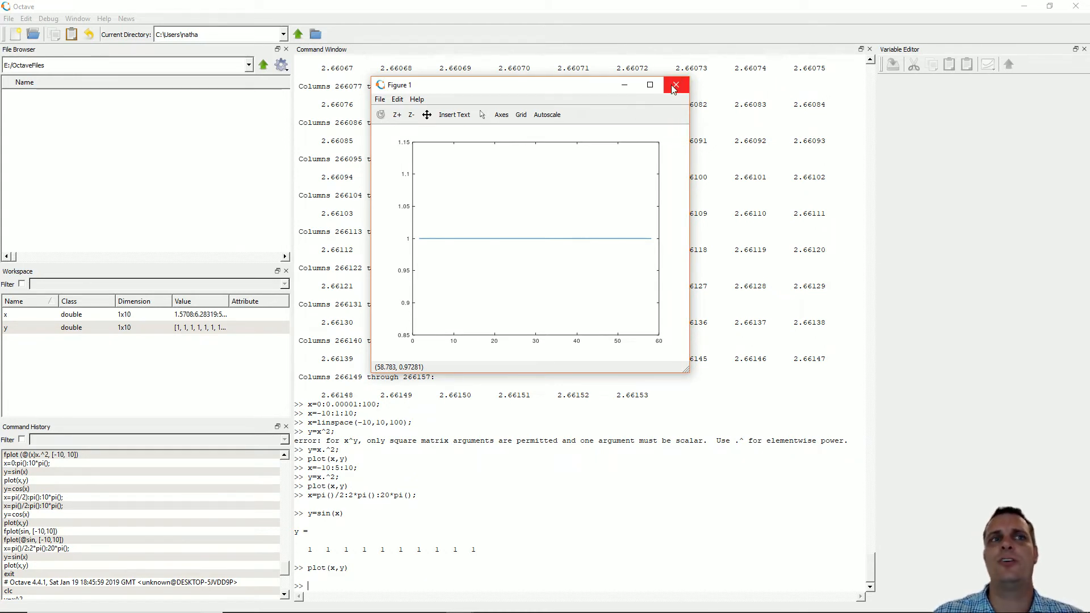
- Close the sine figure and replot y=x.^2 over x=linspace(-10,10,100) as a smooth parabola
click(674, 84)
text(y=x.^2;)
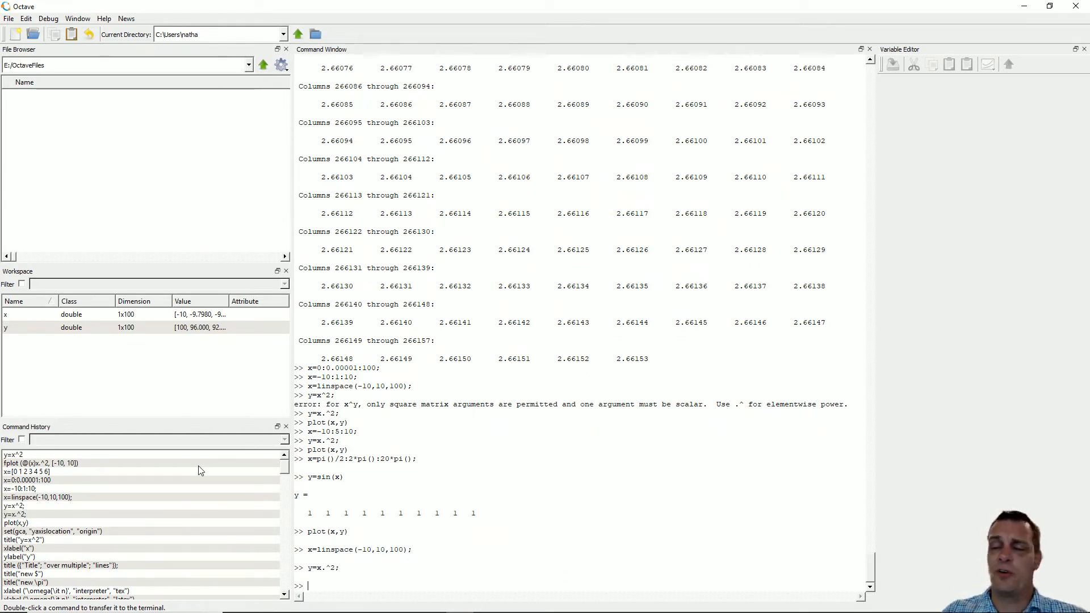
mouse_move(82, 516)
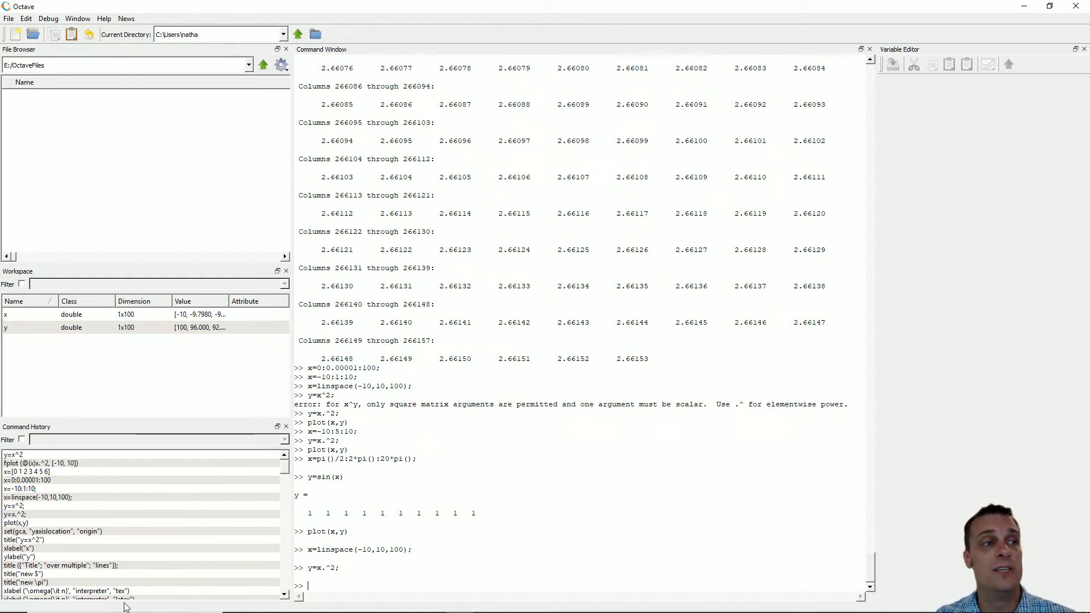
mouse_move(92, 498)
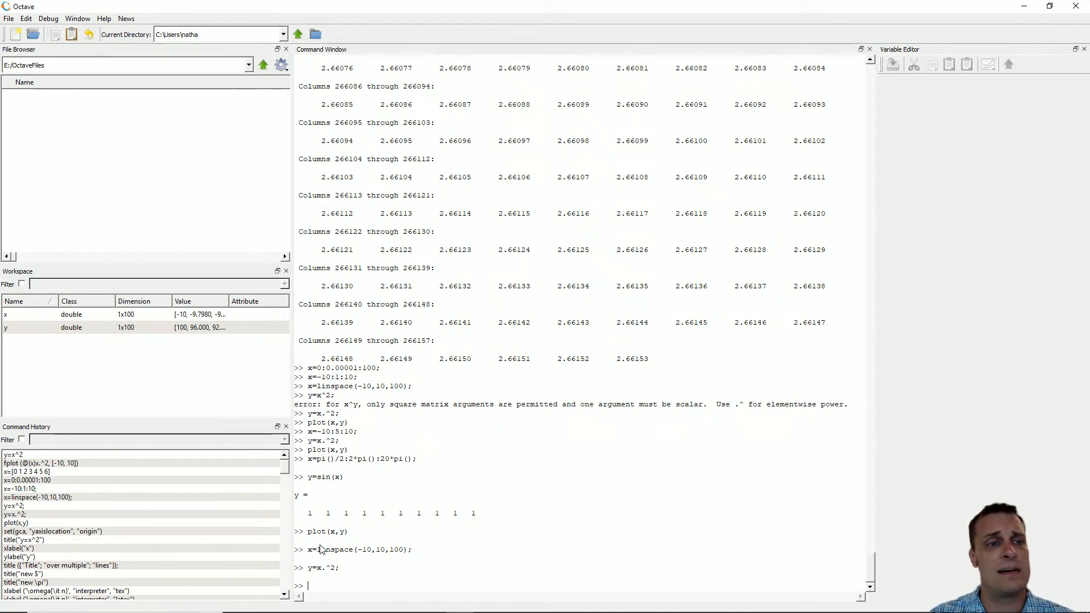
mouse_move(347, 579)
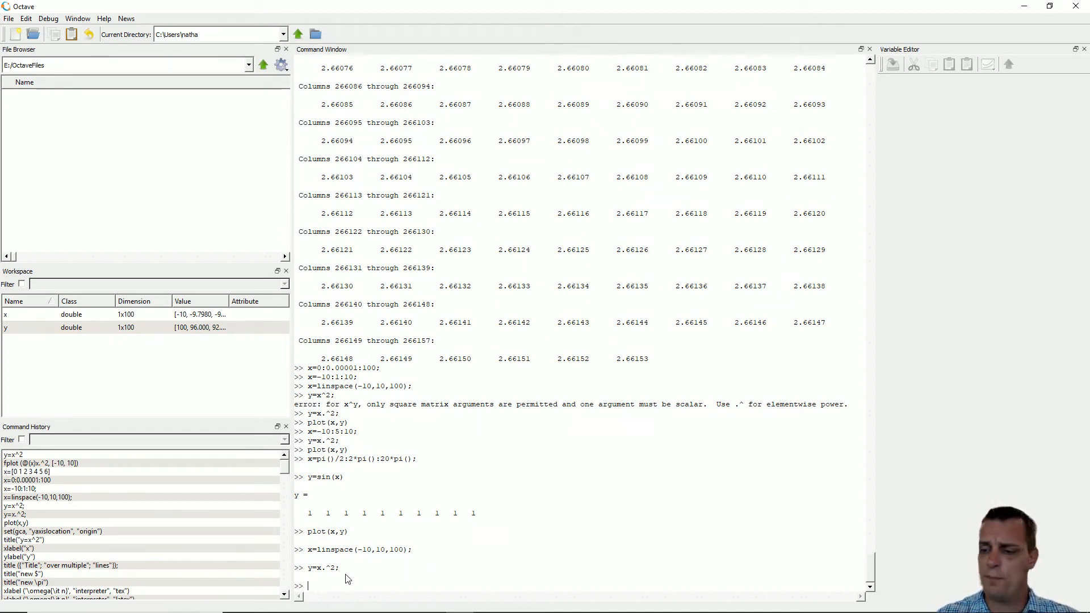
text(plot(x,y))
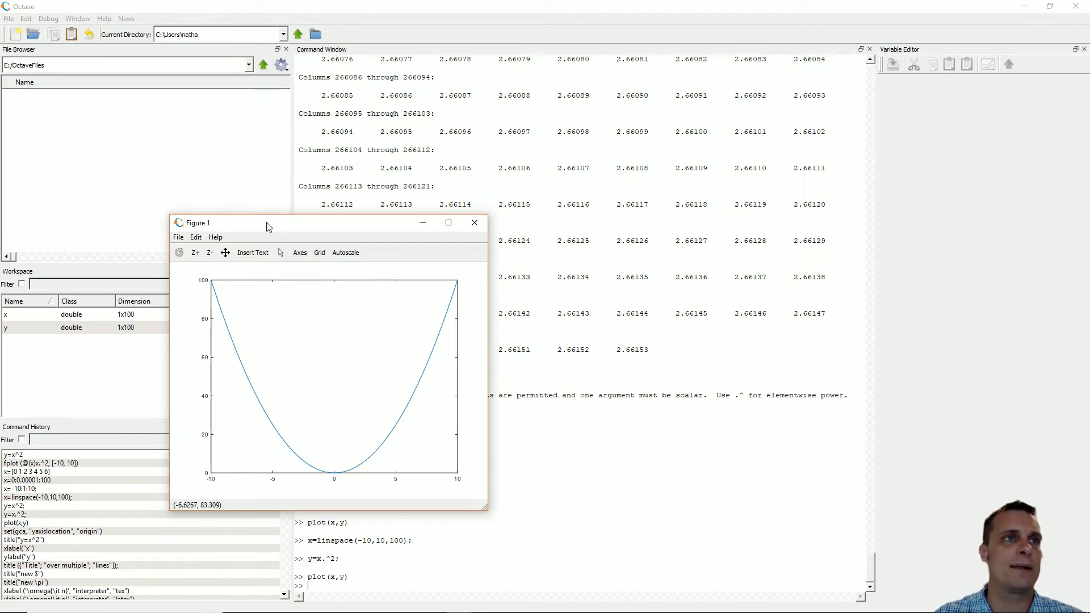
drag(237, 222, 487, 82)
text(title("y=x^2"))
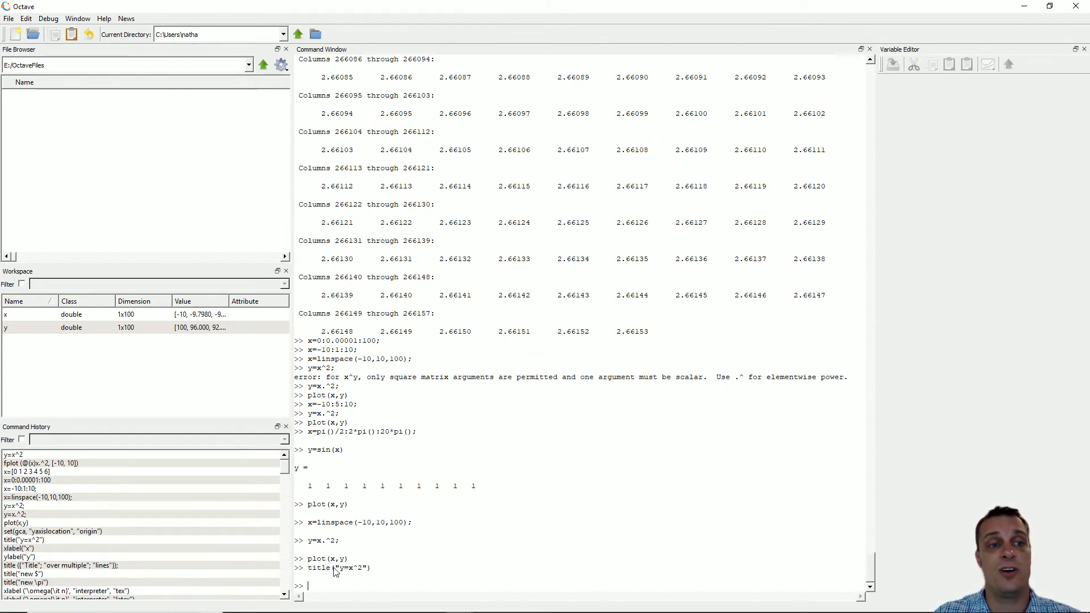
mouse_move(347, 583)
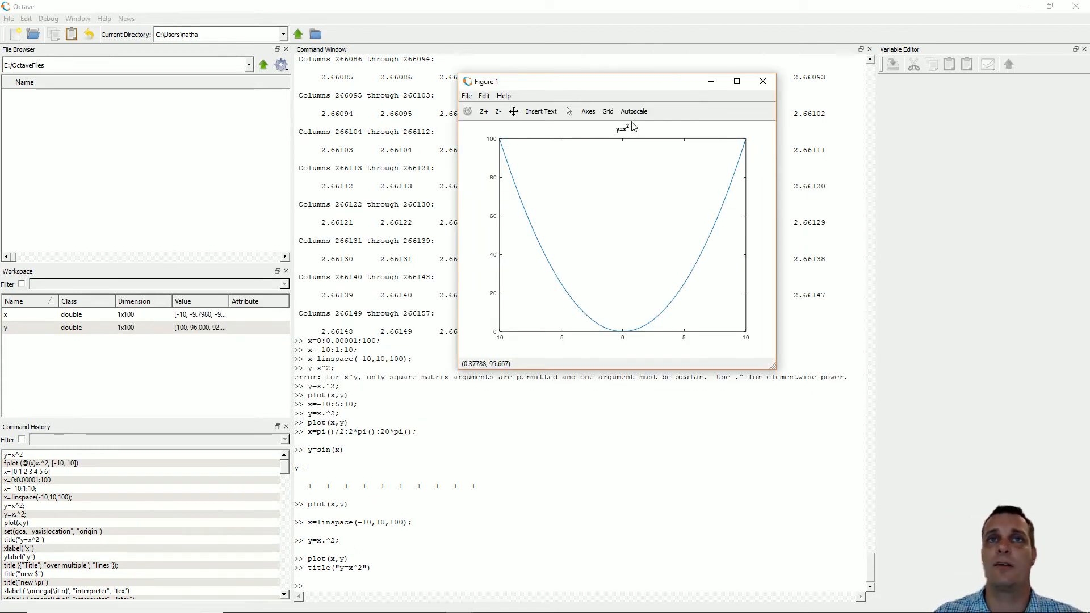
mouse_move(733, 100)
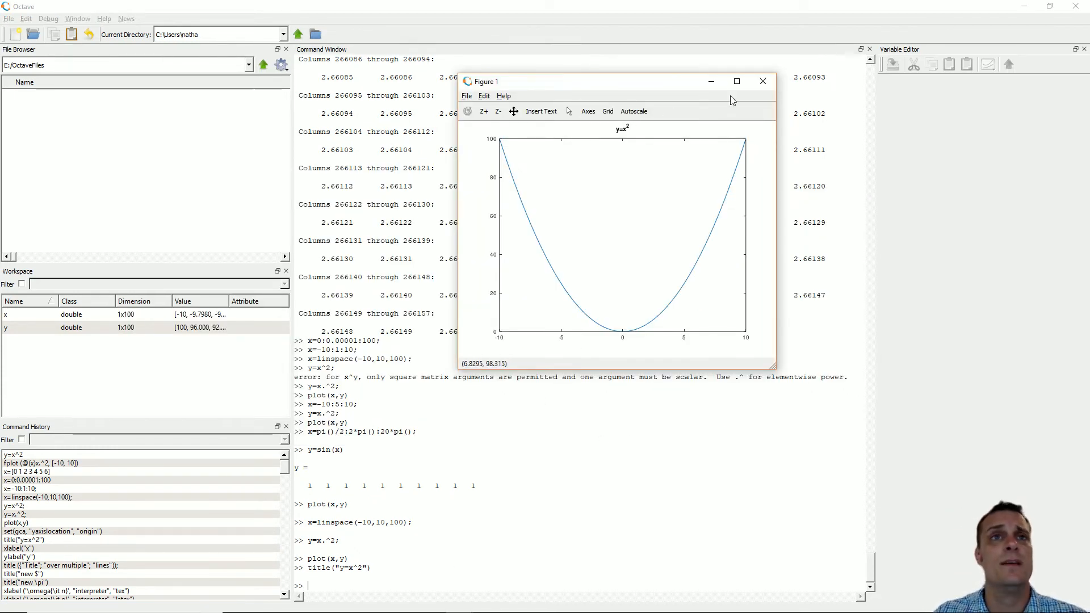
mouse_move(329, 583)
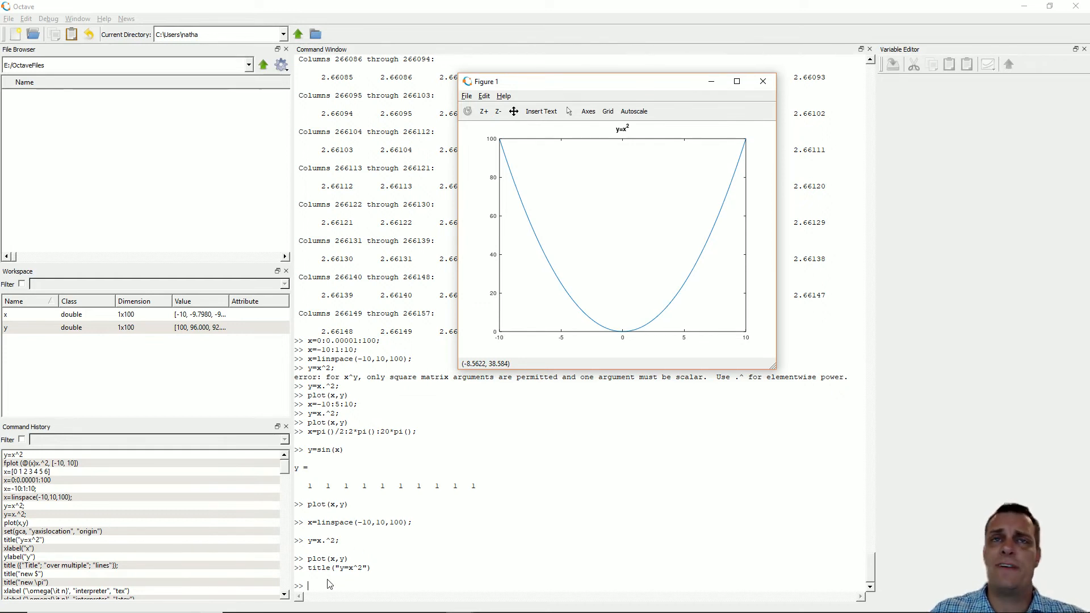
- Return to the Command Window after titling the parabola y=x^2
click(762, 82)
text(title ({"Title"; "over multiple"; "lines"});)
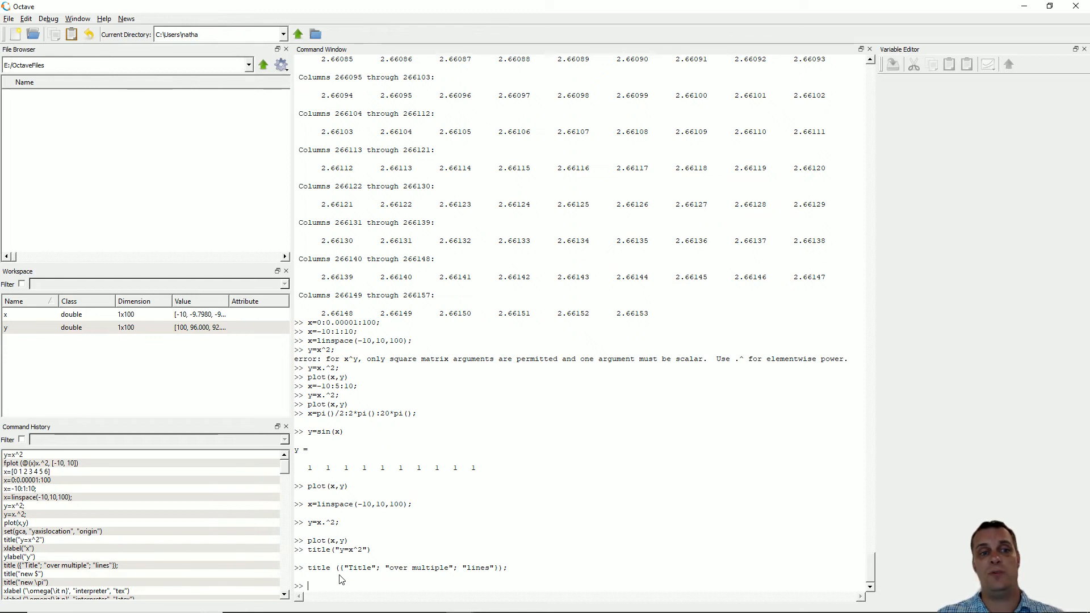
mouse_move(363, 563)
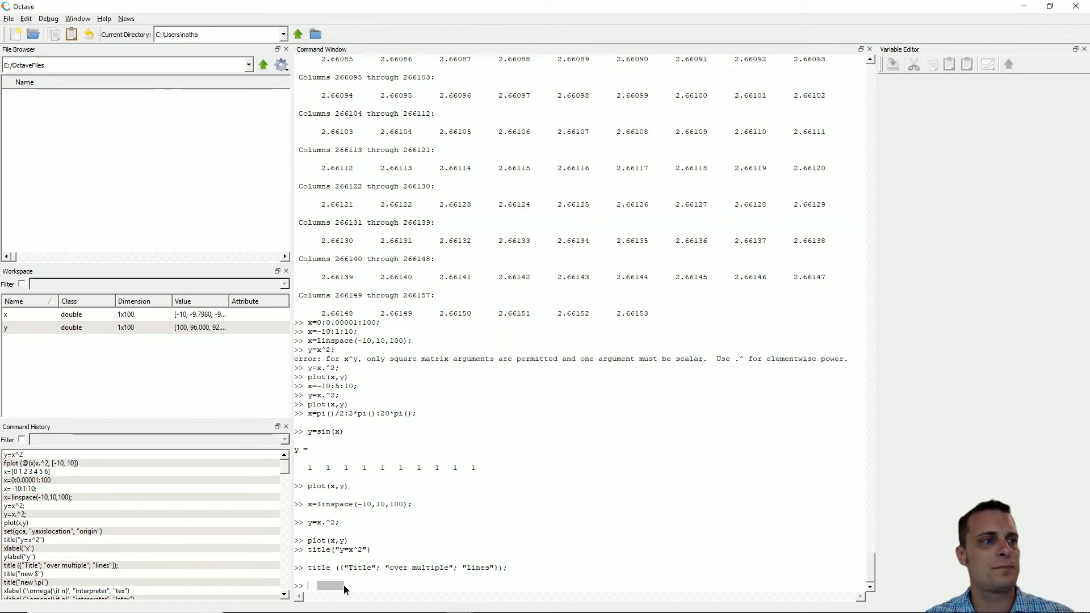
mouse_move(155, 524)
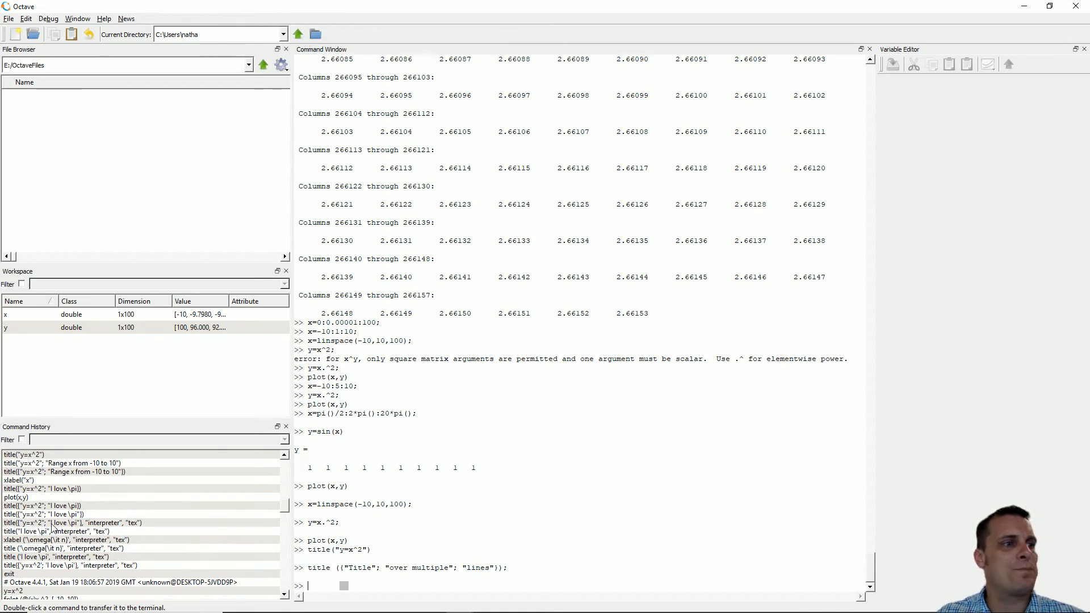
mouse_move(57, 565)
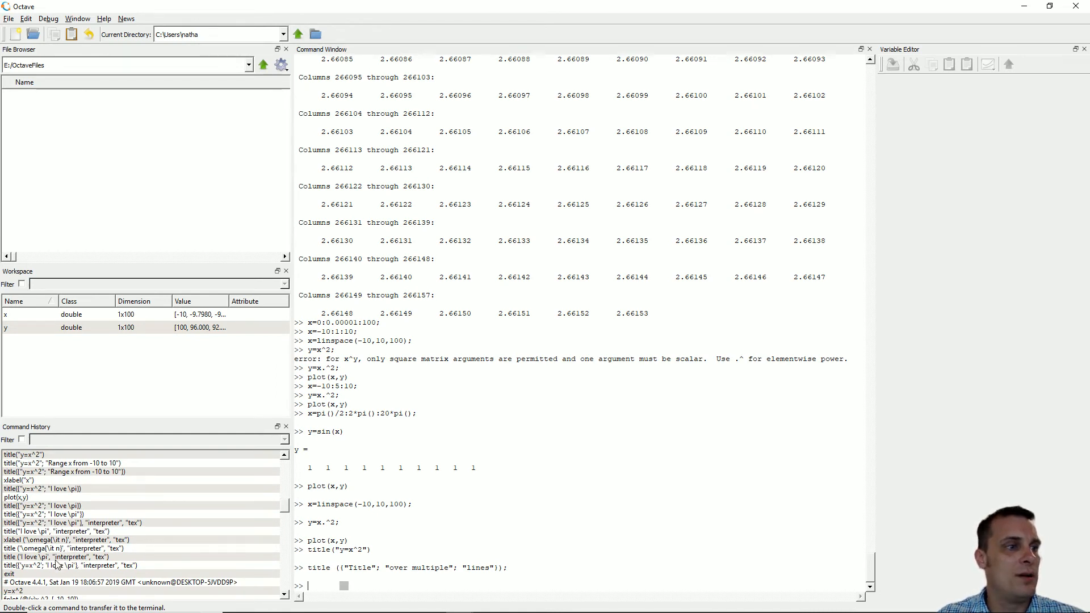
- Rerun title("I love \pi", "interpreter", "tex") from Command History, then close Figure 1
click(56, 556)
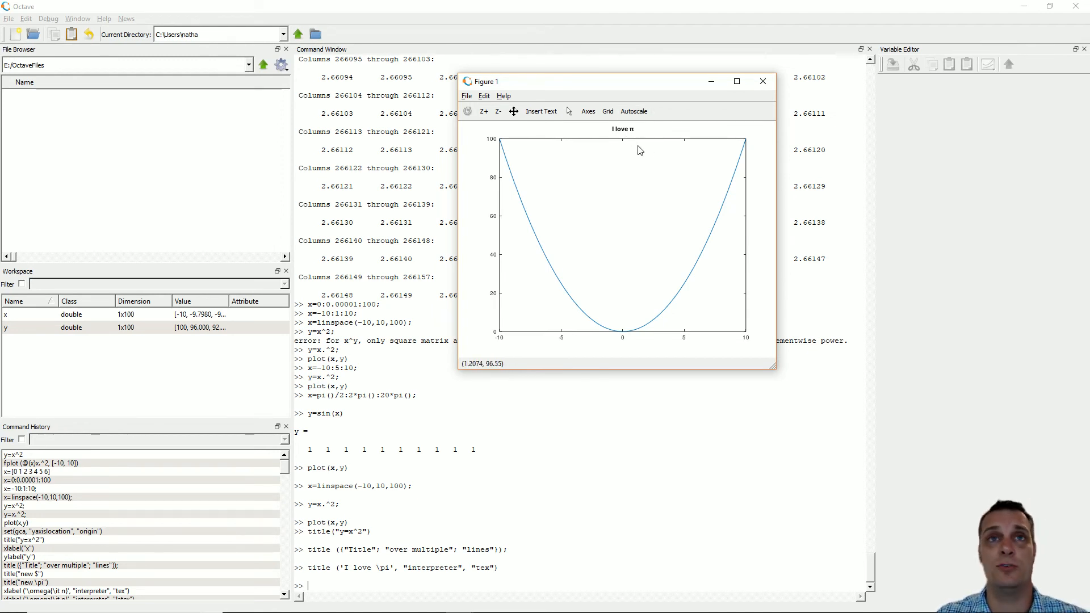
mouse_move(650, 159)
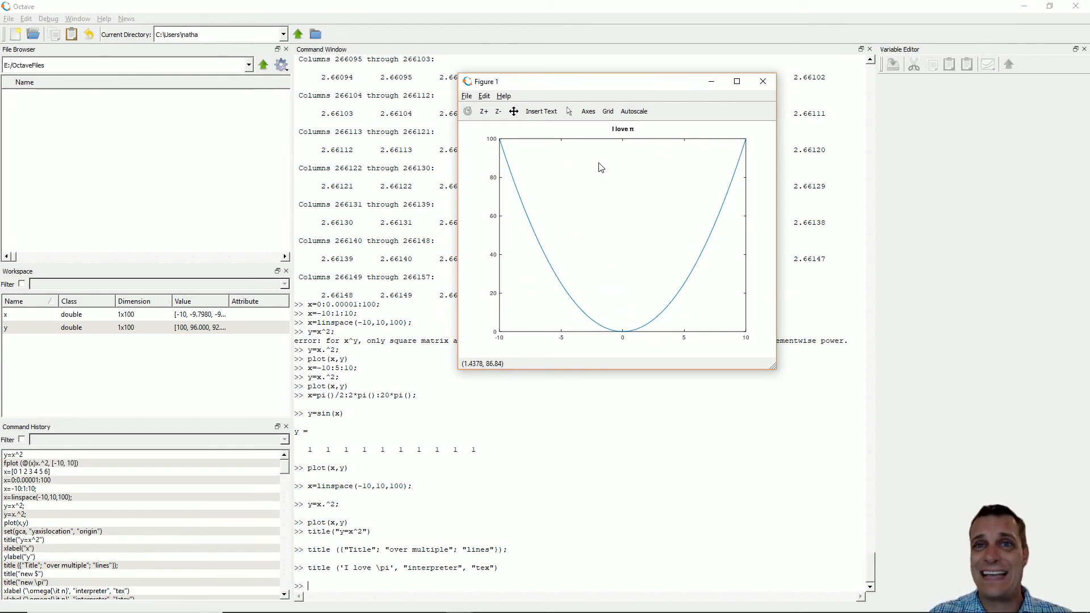
mouse_move(393, 317)
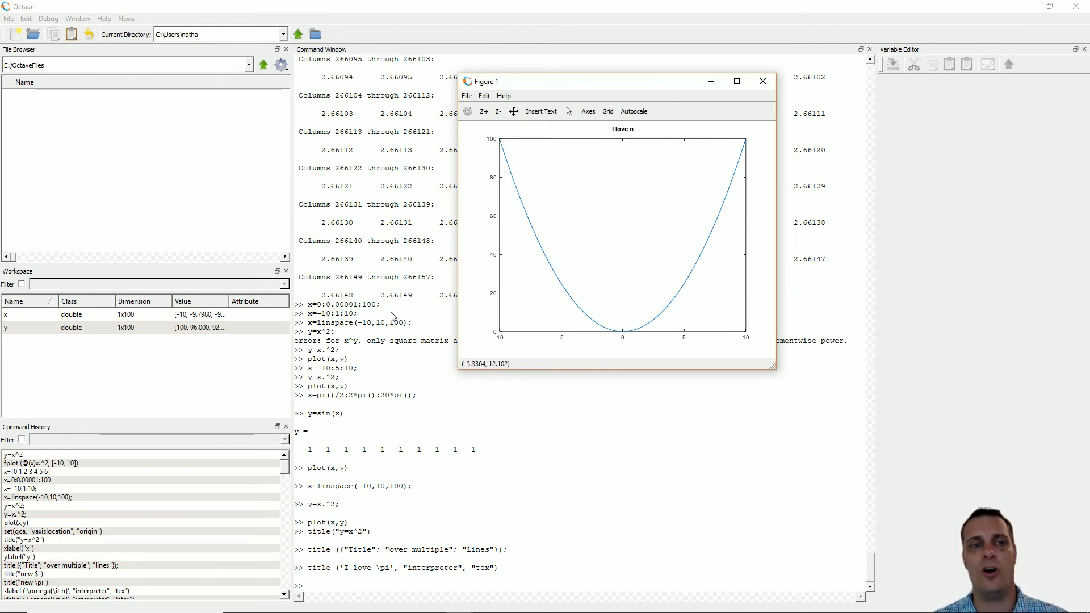
mouse_move(633, 145)
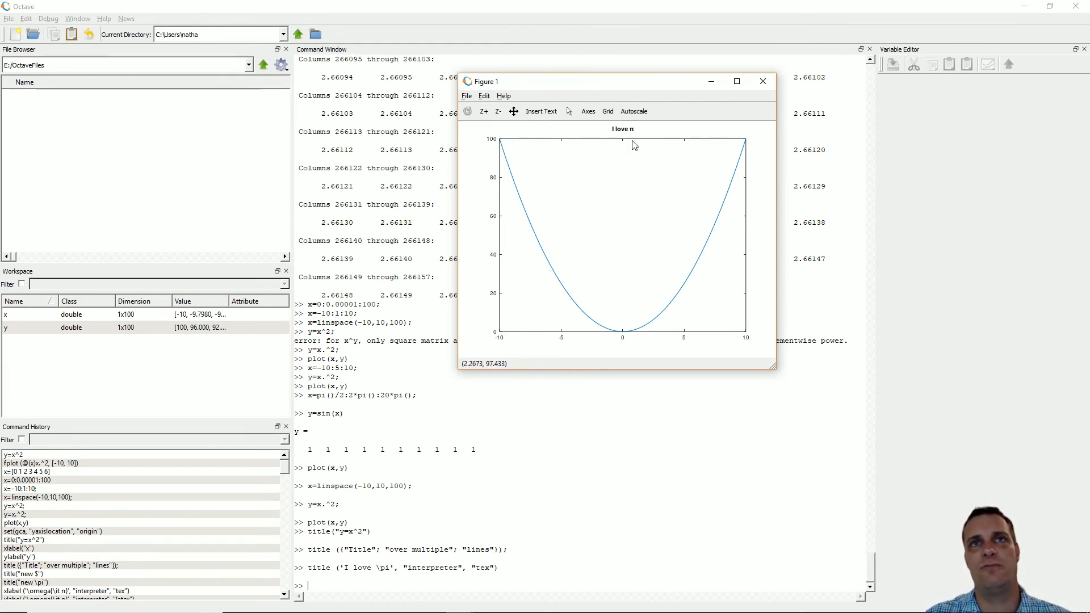
mouse_move(646, 330)
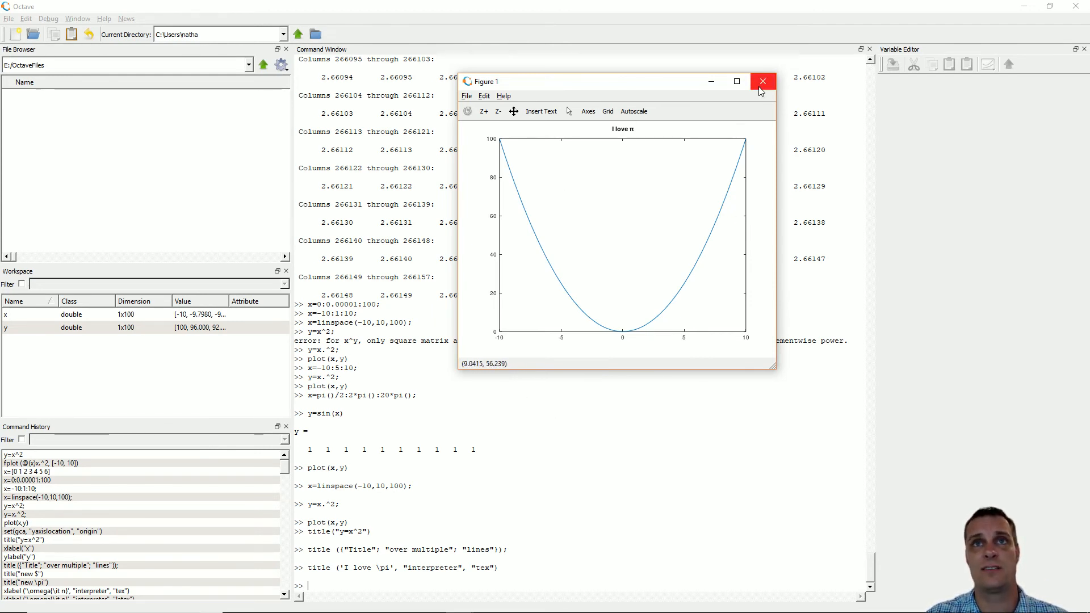
click(763, 82)
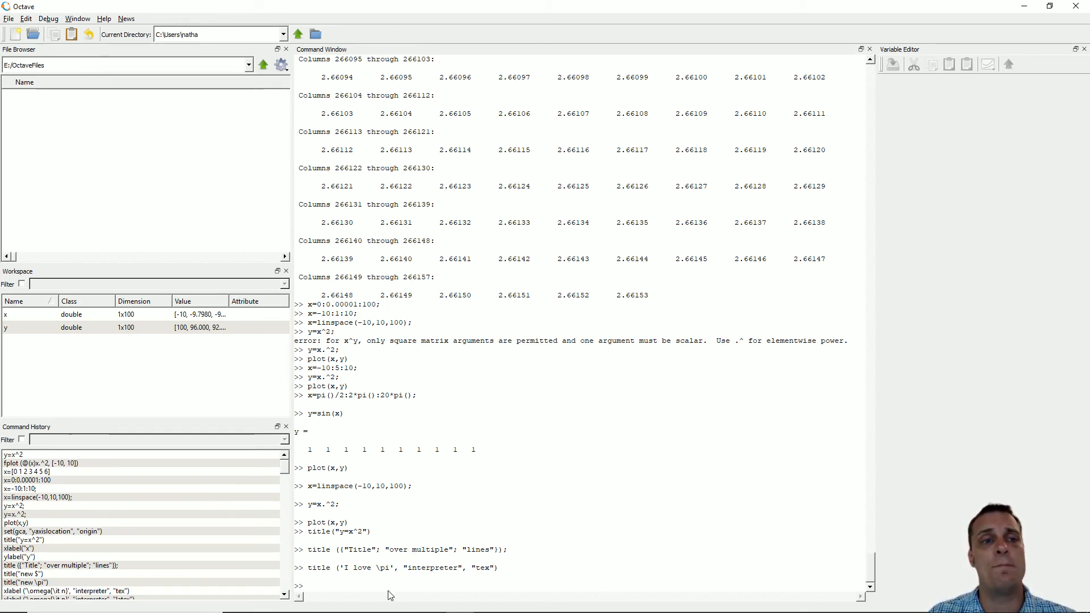
mouse_move(442, 492)
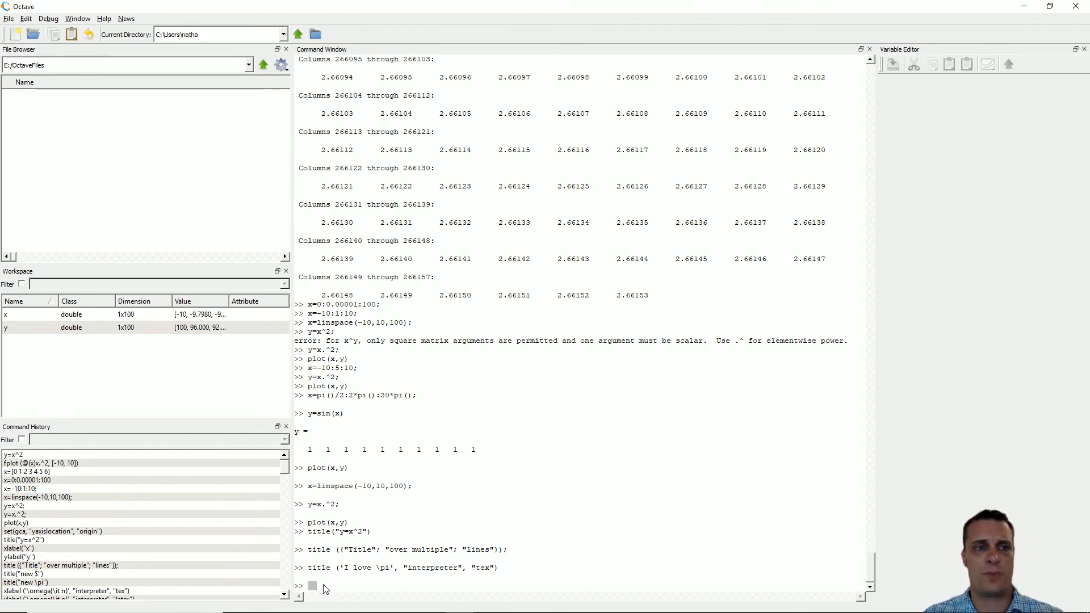
- Recompute y=x^2 and plot(x,y) to redraw the parabola in a fresh figure
text(y=x^2;)
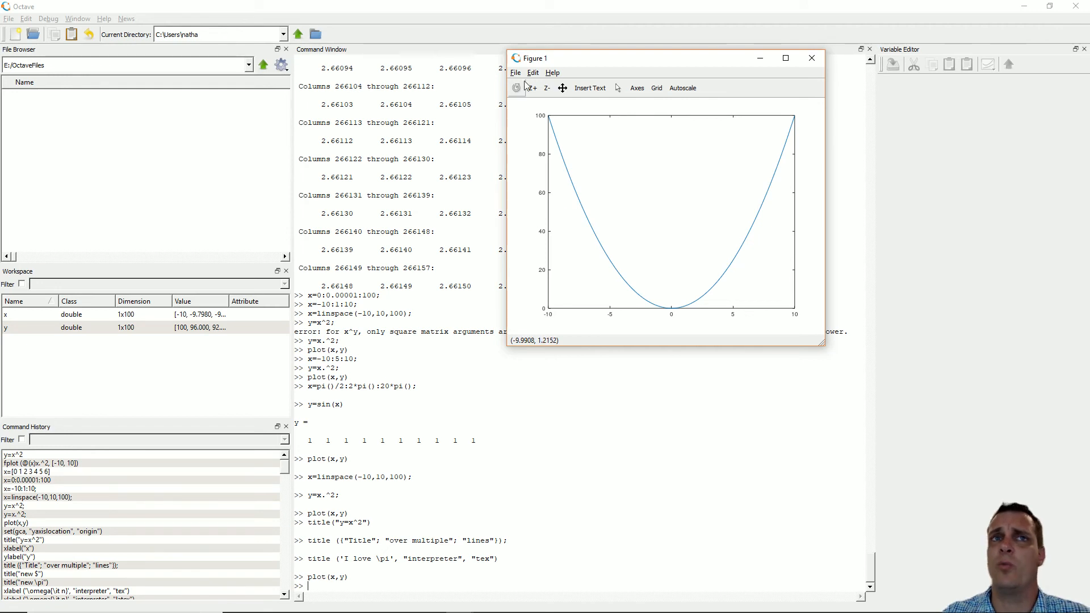
mouse_move(641, 151)
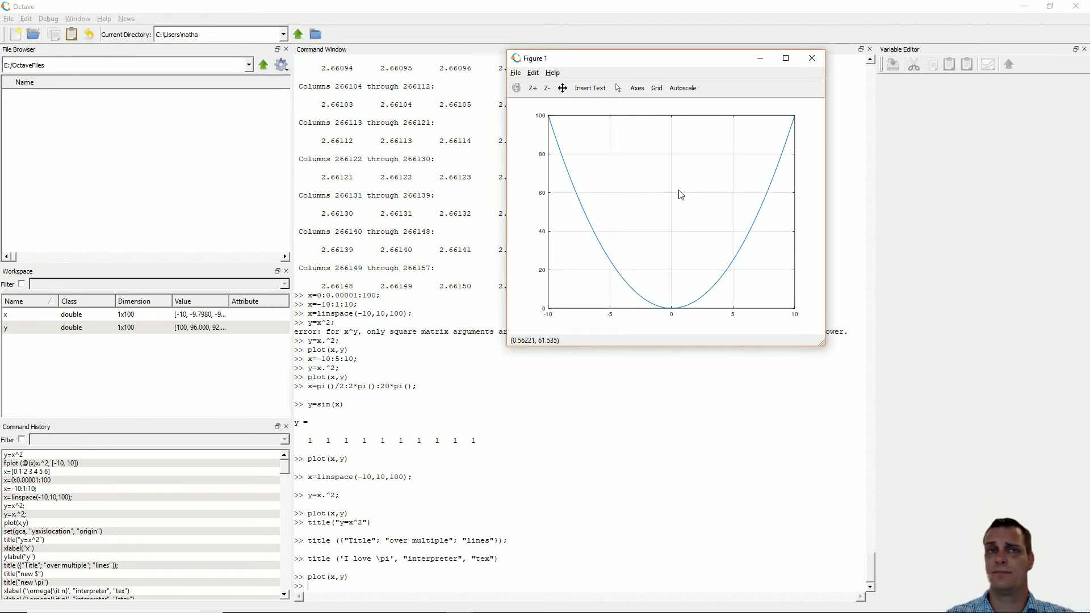
mouse_move(586, 266)
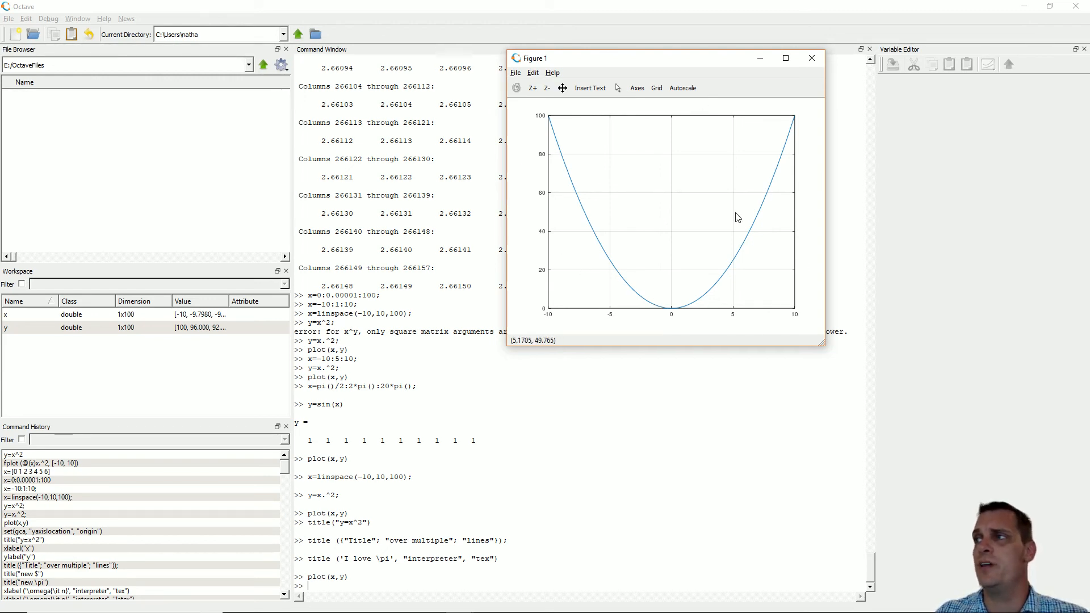
mouse_move(686, 350)
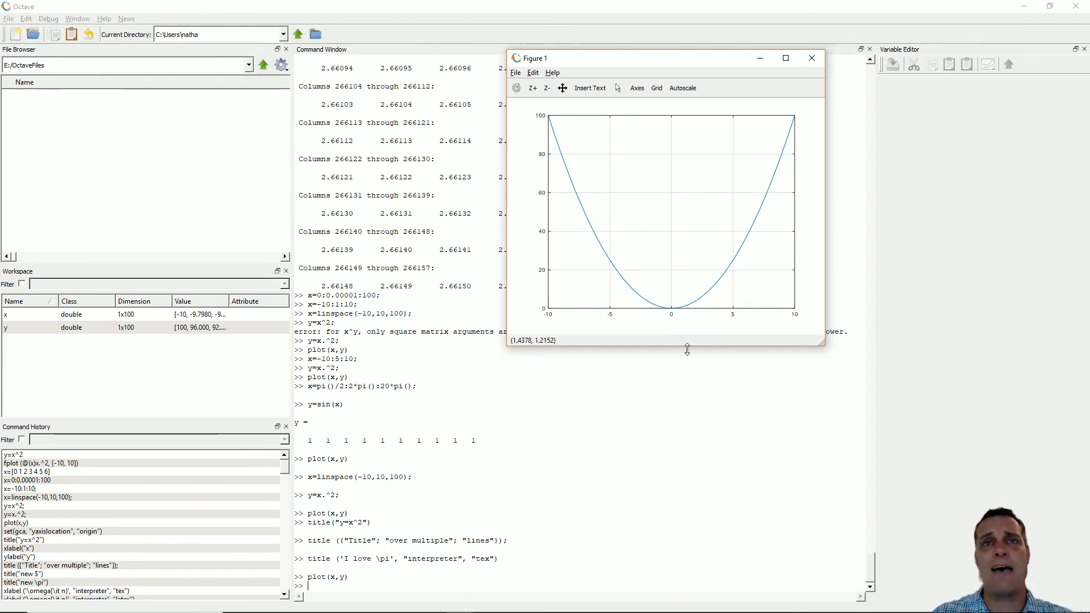
mouse_move(640, 75)
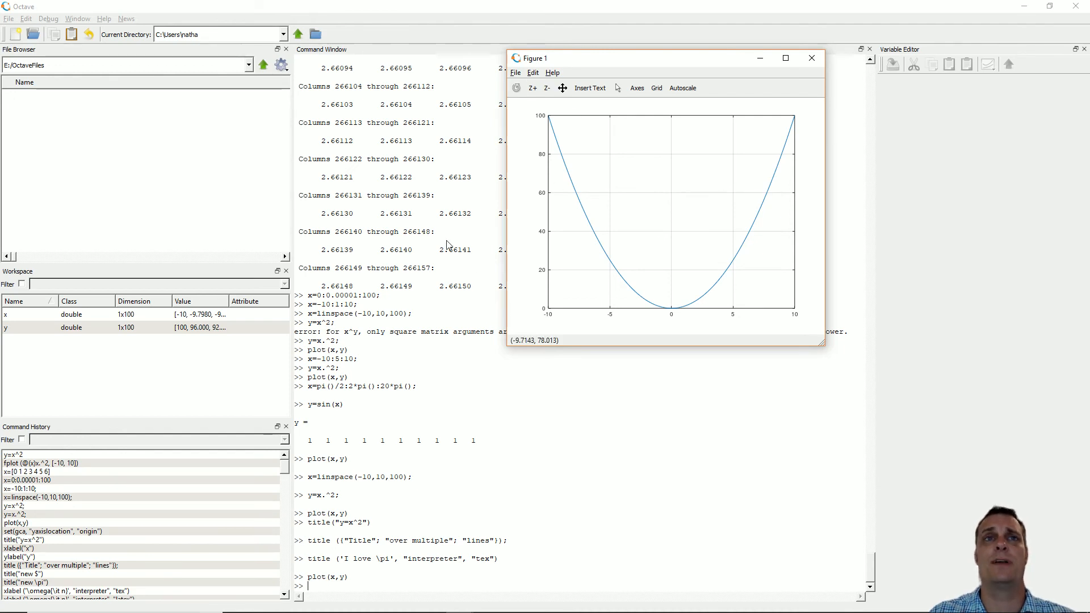
mouse_move(685, 223)
text(set(gca, "yaxislocation", "origin"))
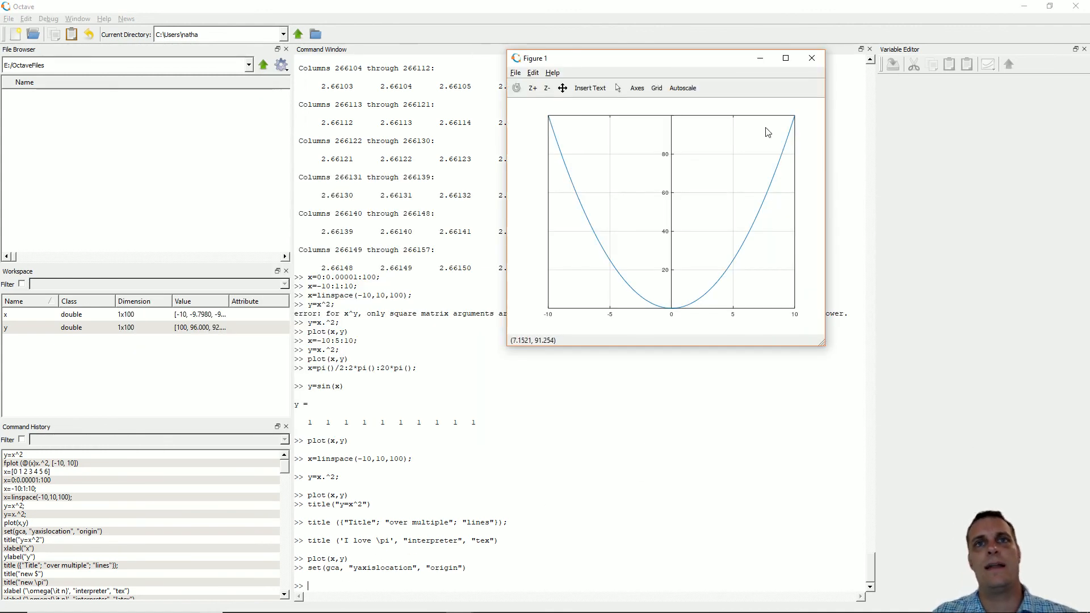
mouse_move(448, 525)
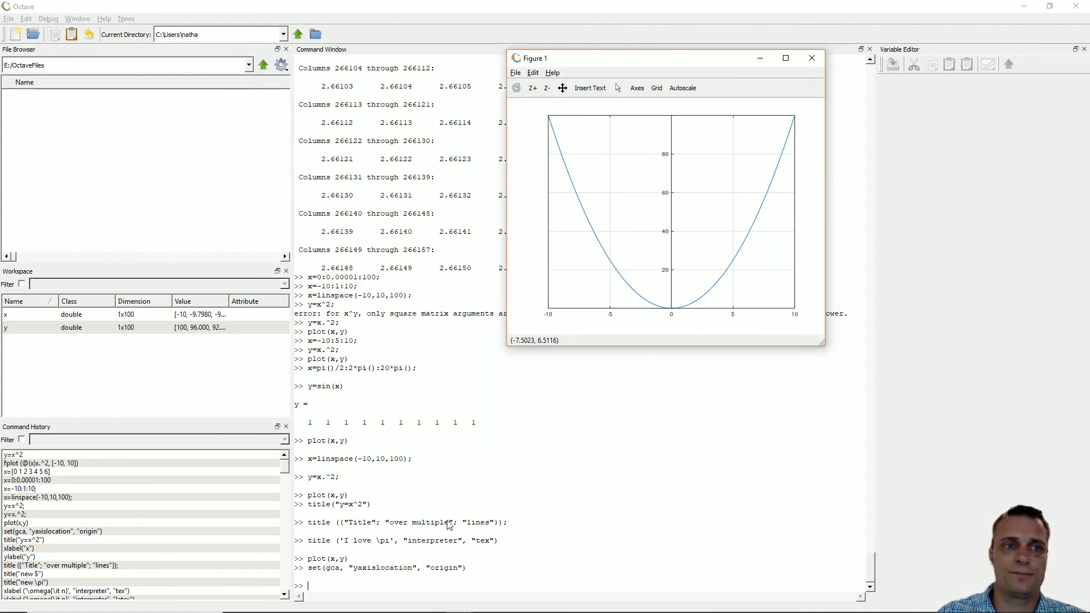
- Return to the Command Window after set(gca, "yaxislocation", "origin") centers the y-axis
click(811, 58)
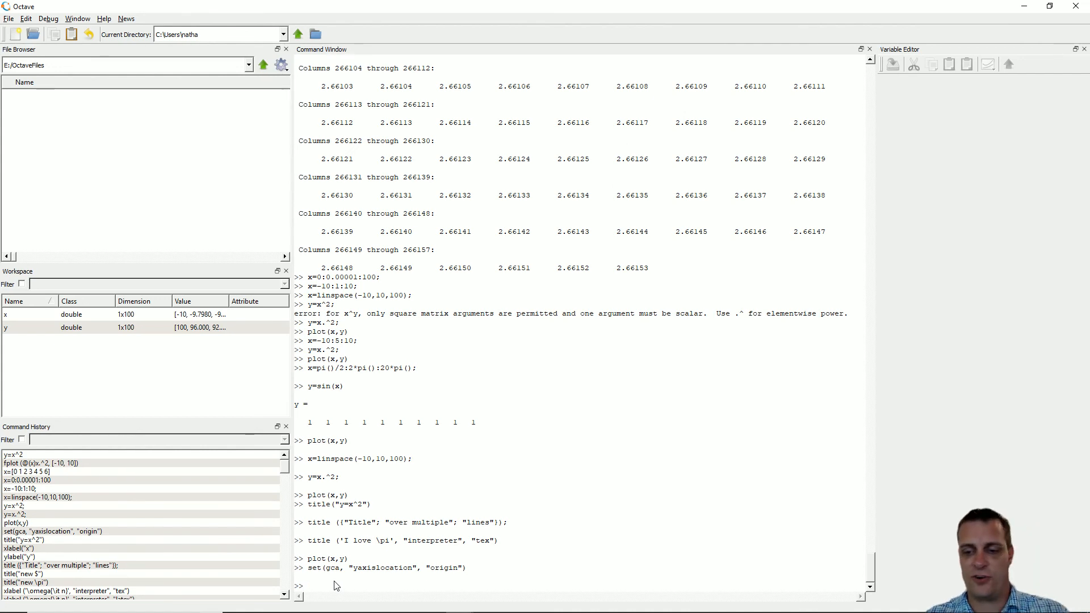
- Label the parabola axes with ylabel("y") and xlabel("x")
text(ylabel('[)
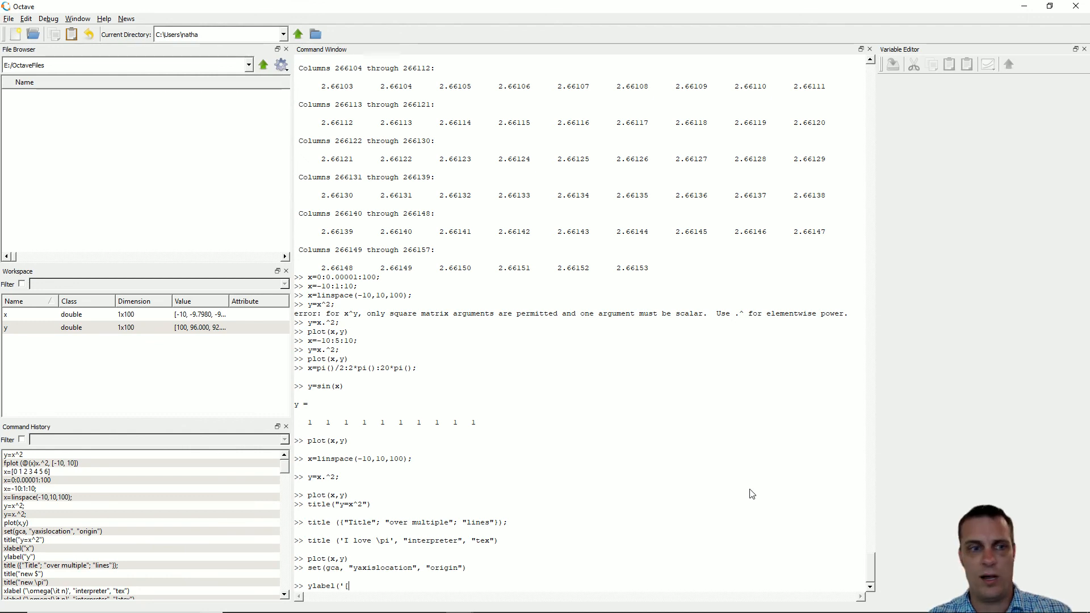
text(y'))
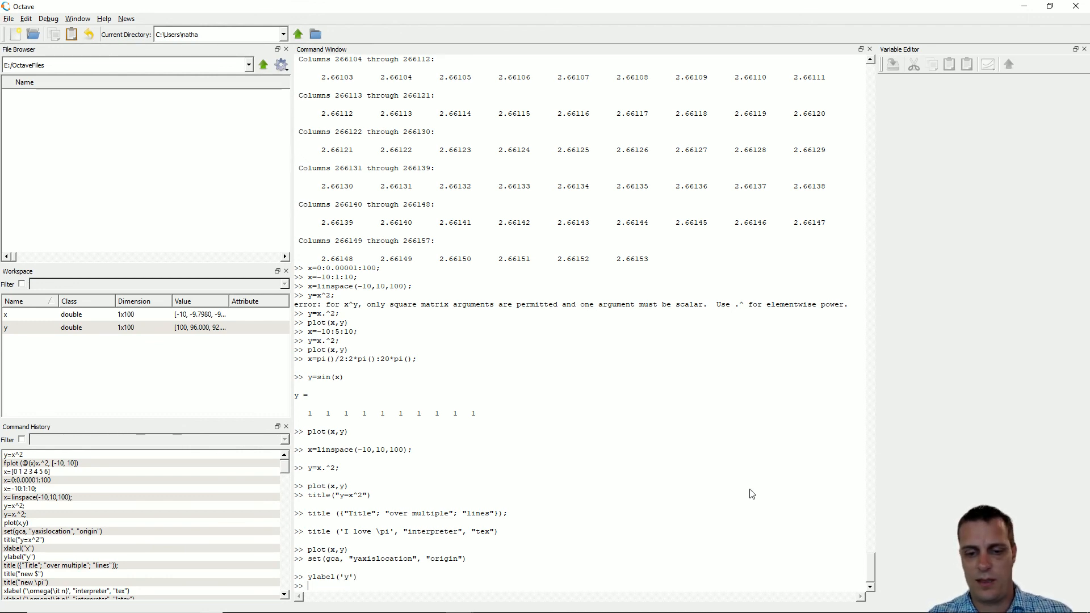
text(xlabe)
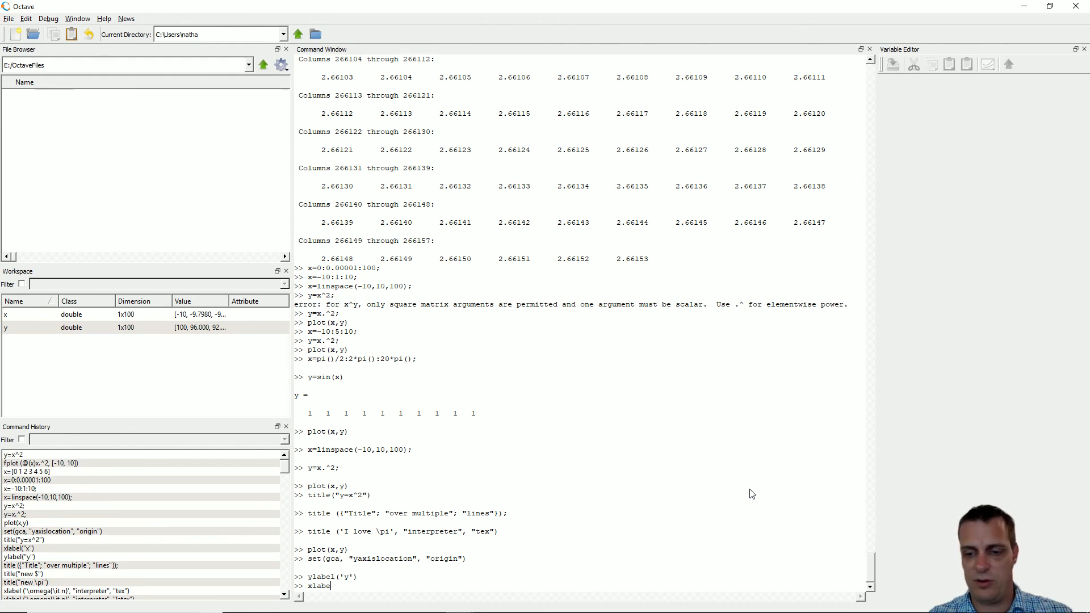
text(l('x')
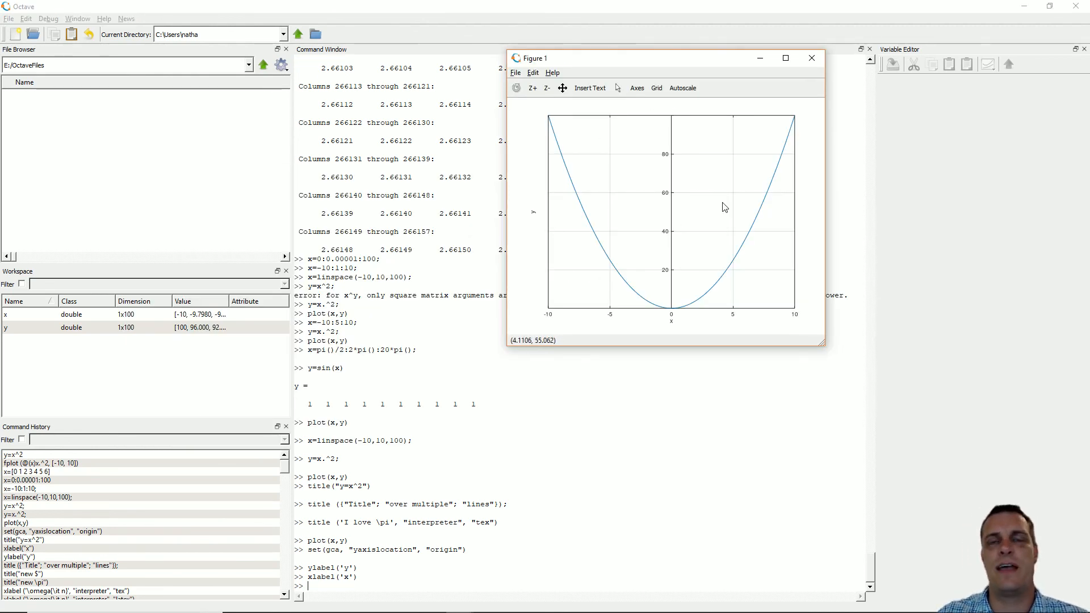
mouse_move(589, 324)
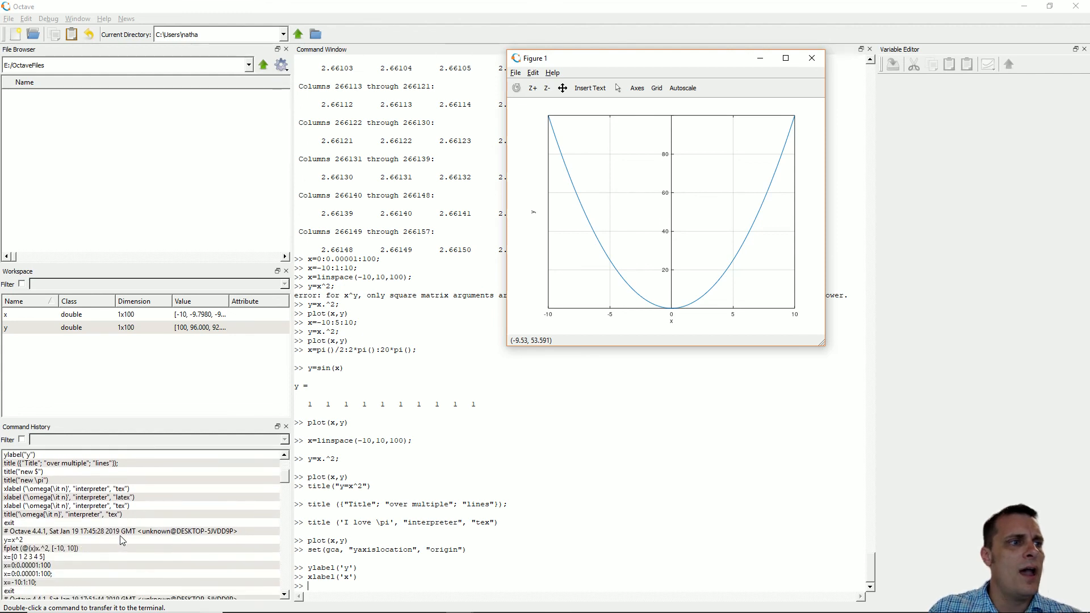
- Scroll the Command History in the main Octave window with the figure put behind it
scroll(down, 3)
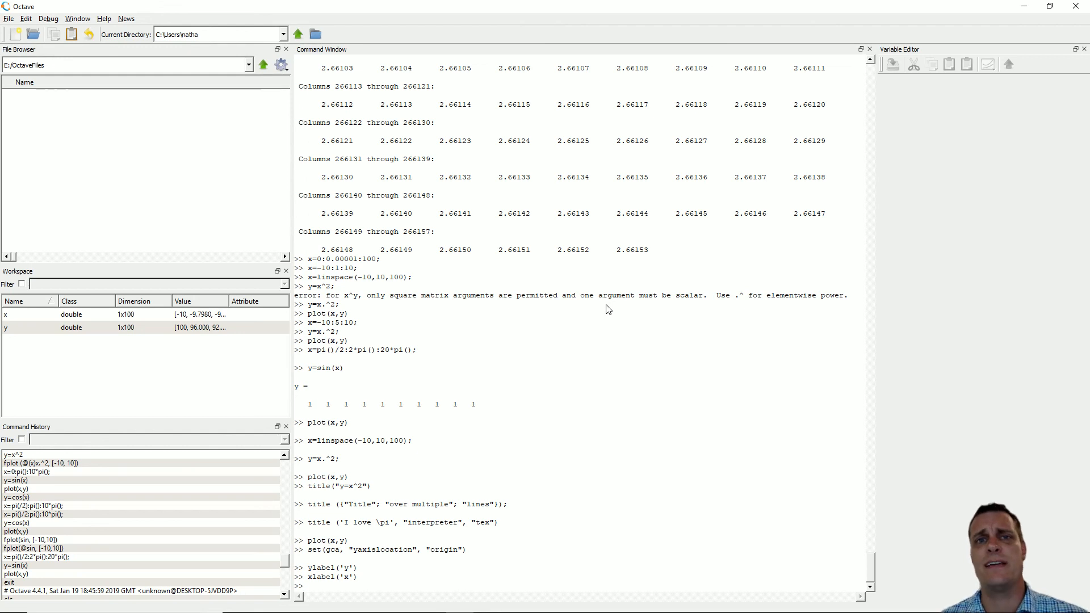
mouse_move(752, 165)
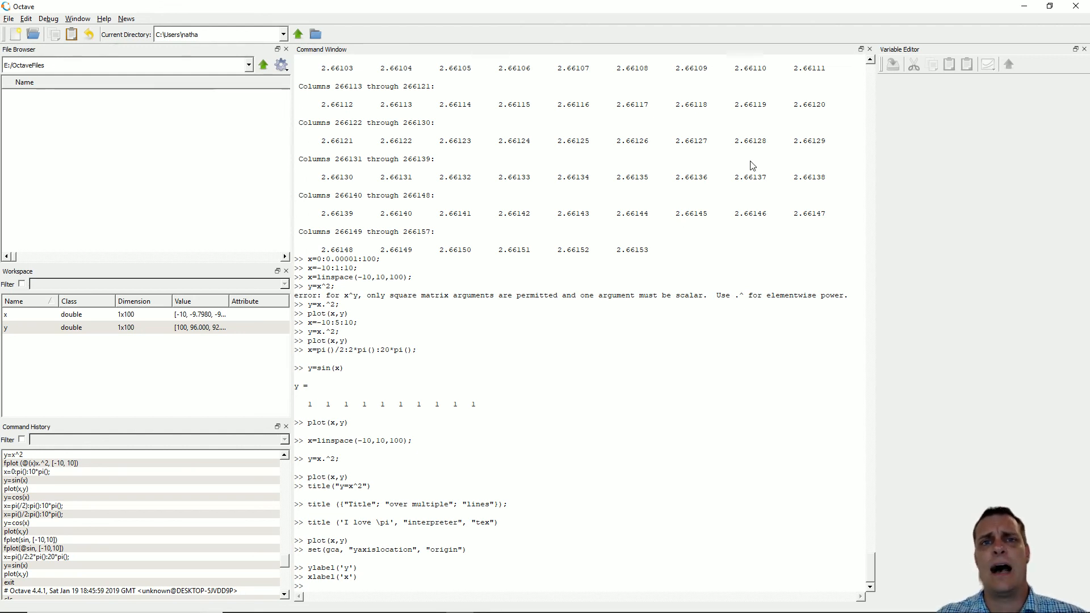